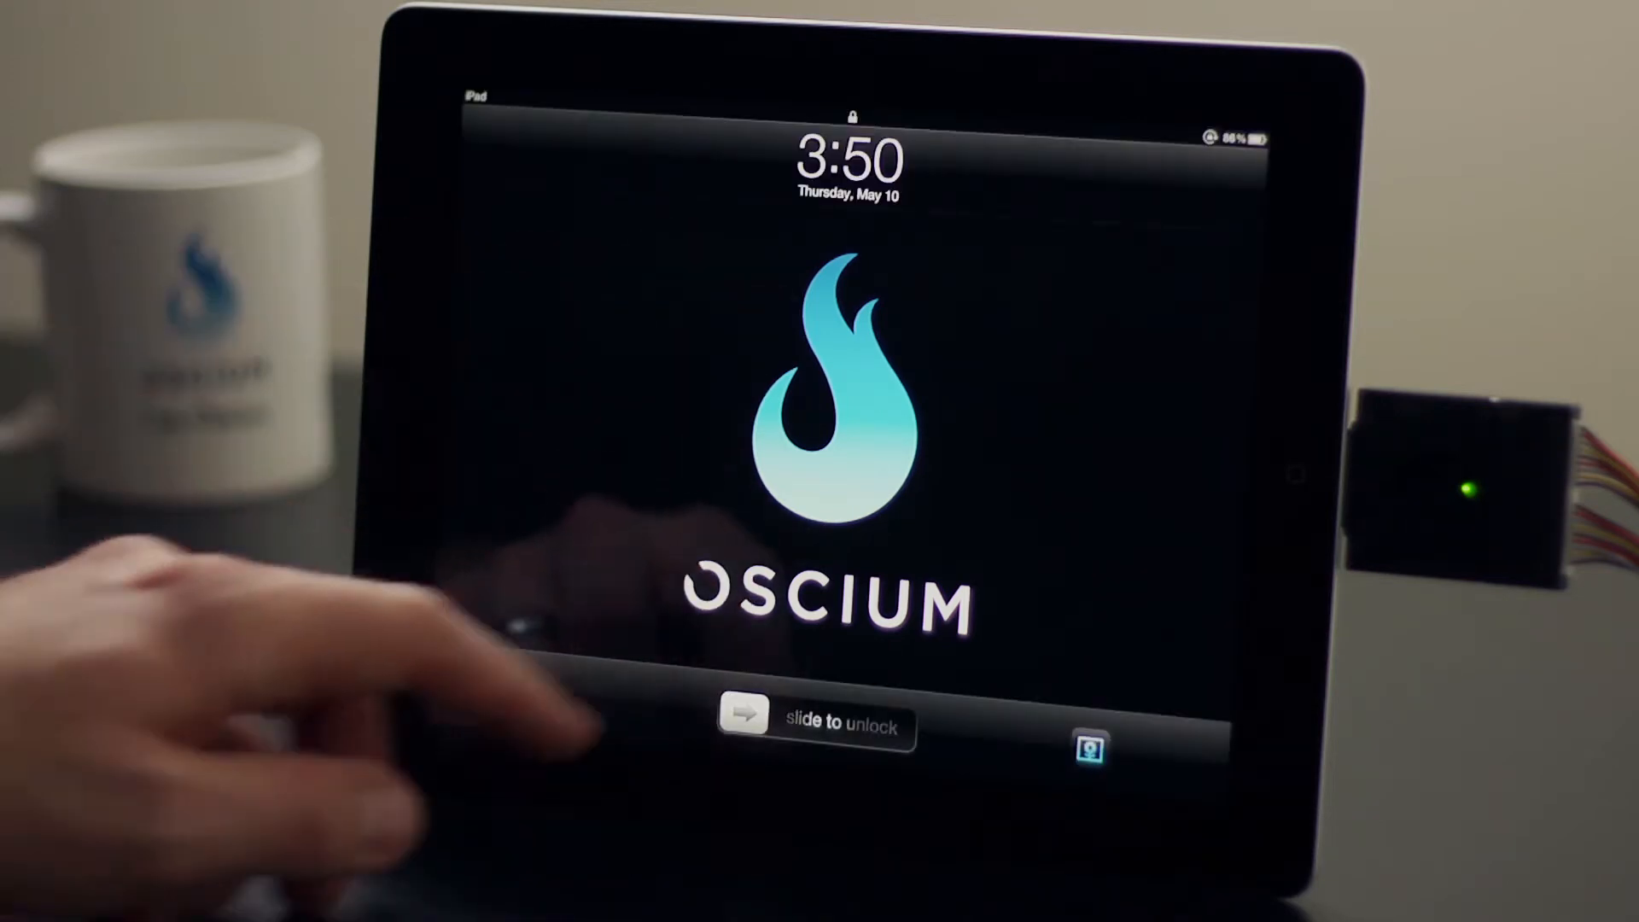
# Unlock the iPad so LogiScope's live 16-channel logic traces appear
pyautogui.moveTo(743, 726); pyautogui.dragTo(910, 726)
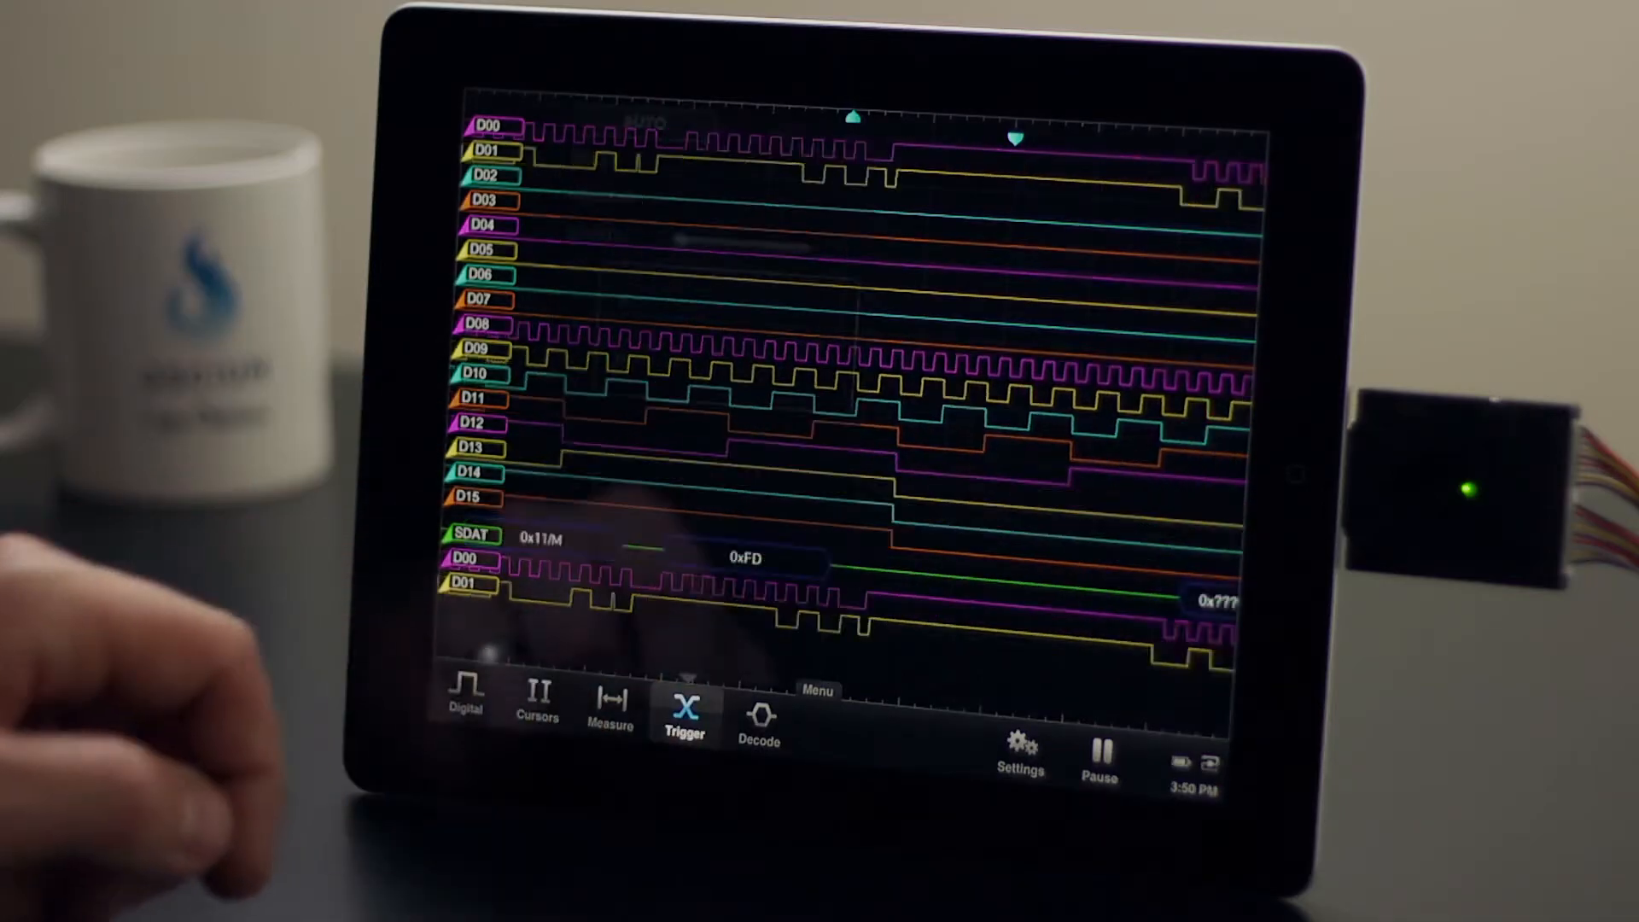
# Set event 1 condition A to match I2C DATA and begin entering its hex value
pyautogui.click(683, 716)
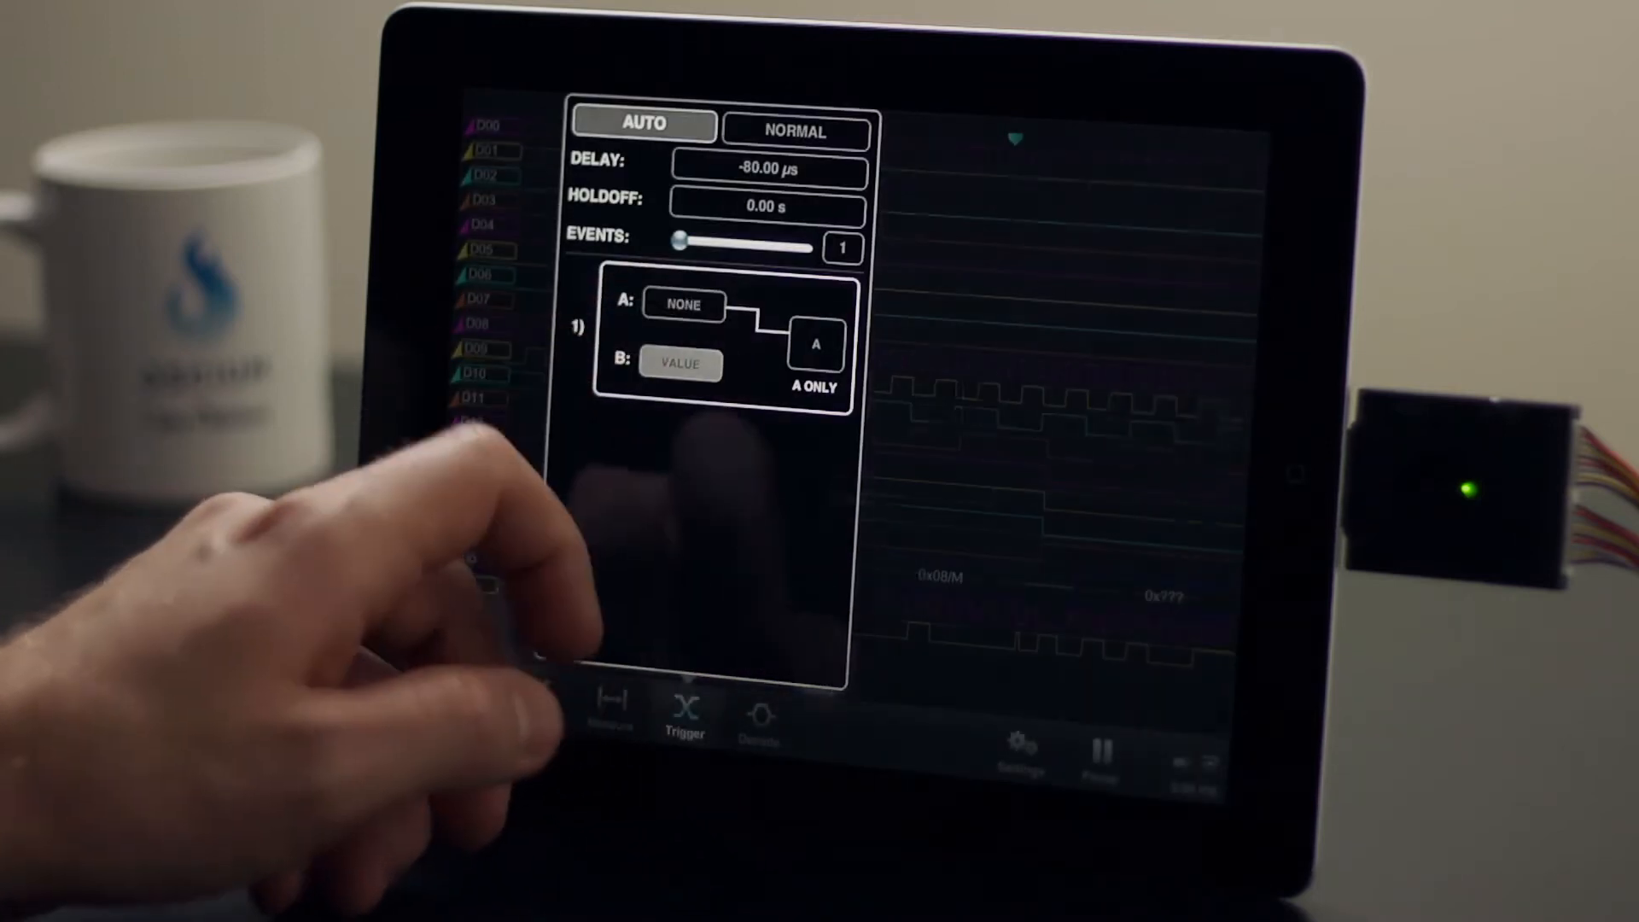
pyautogui.click(680, 365)
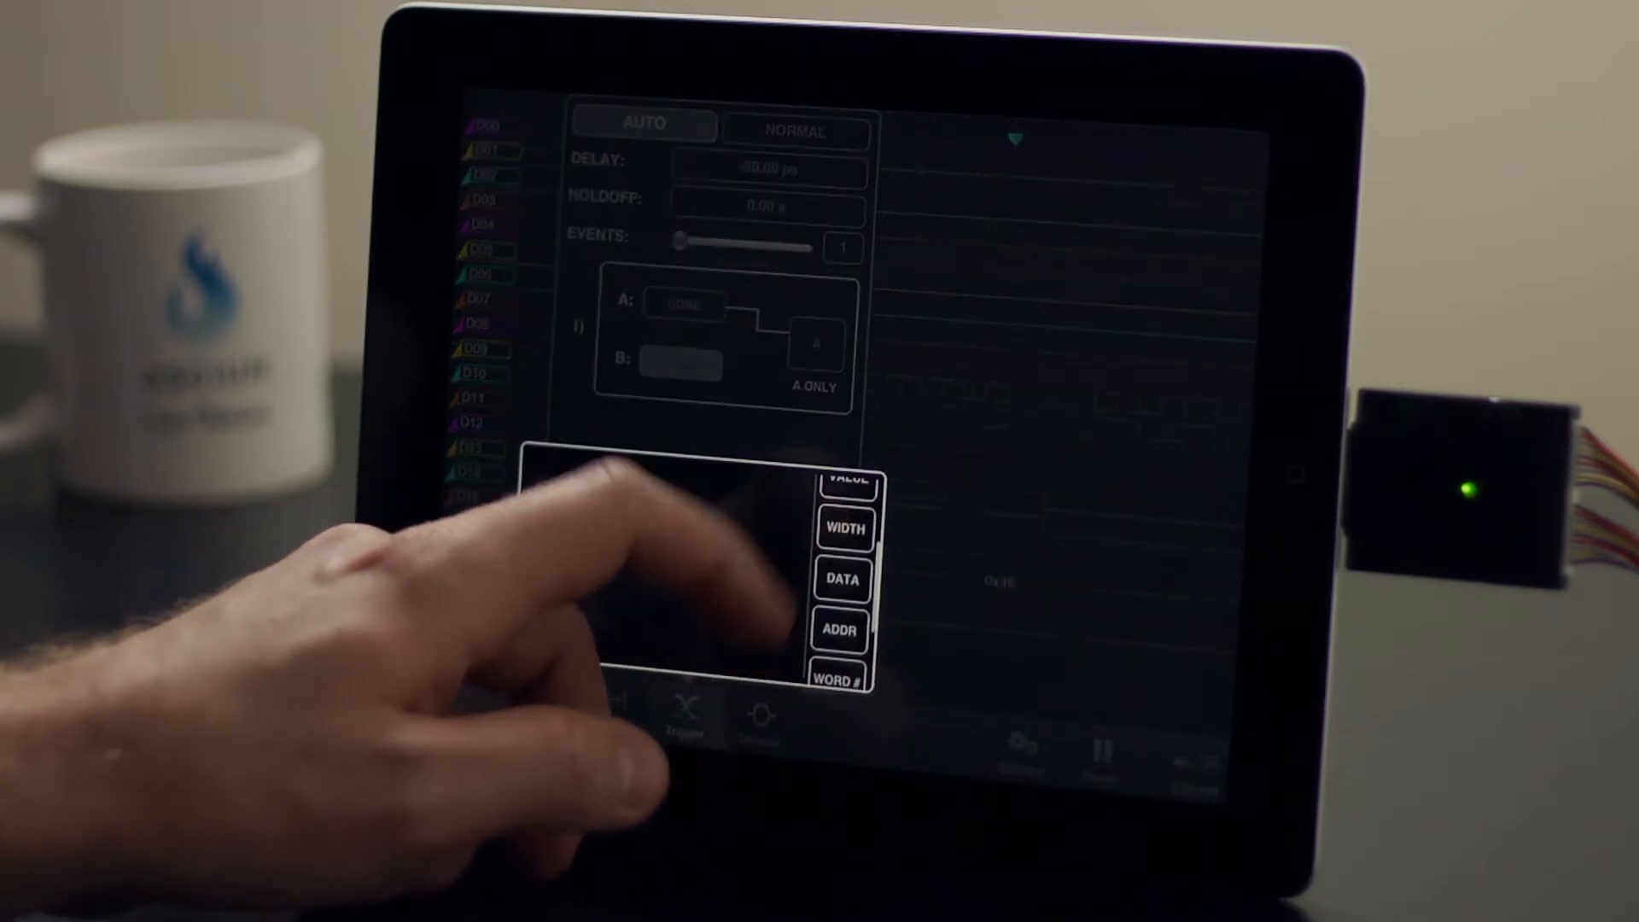
pyautogui.click(842, 579)
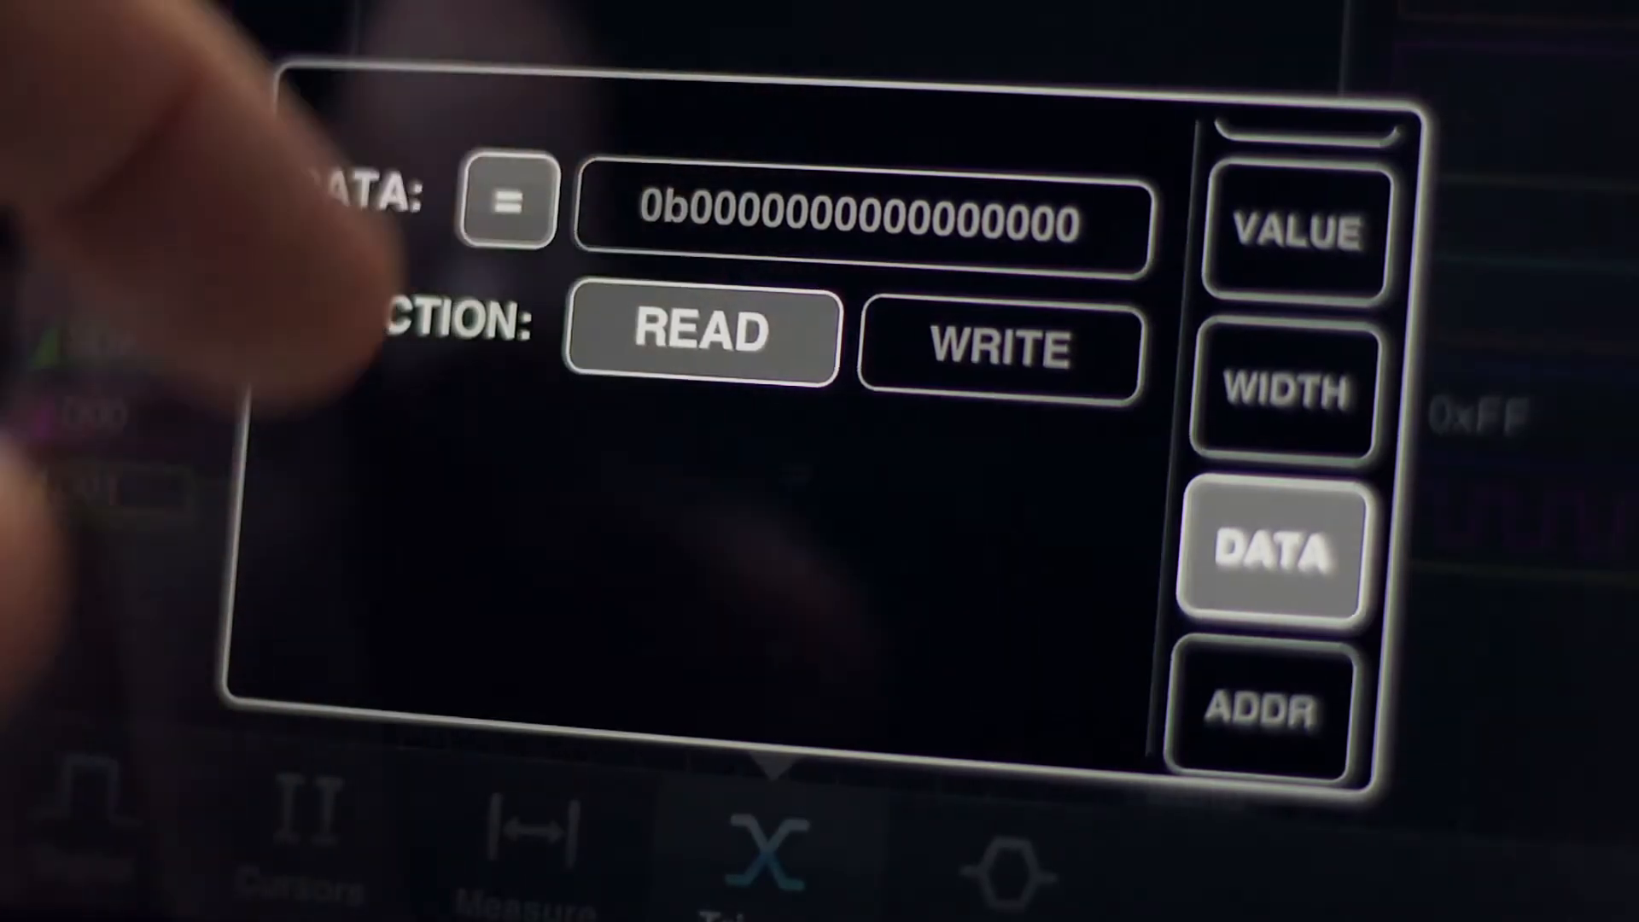
pyautogui.click(504, 202)
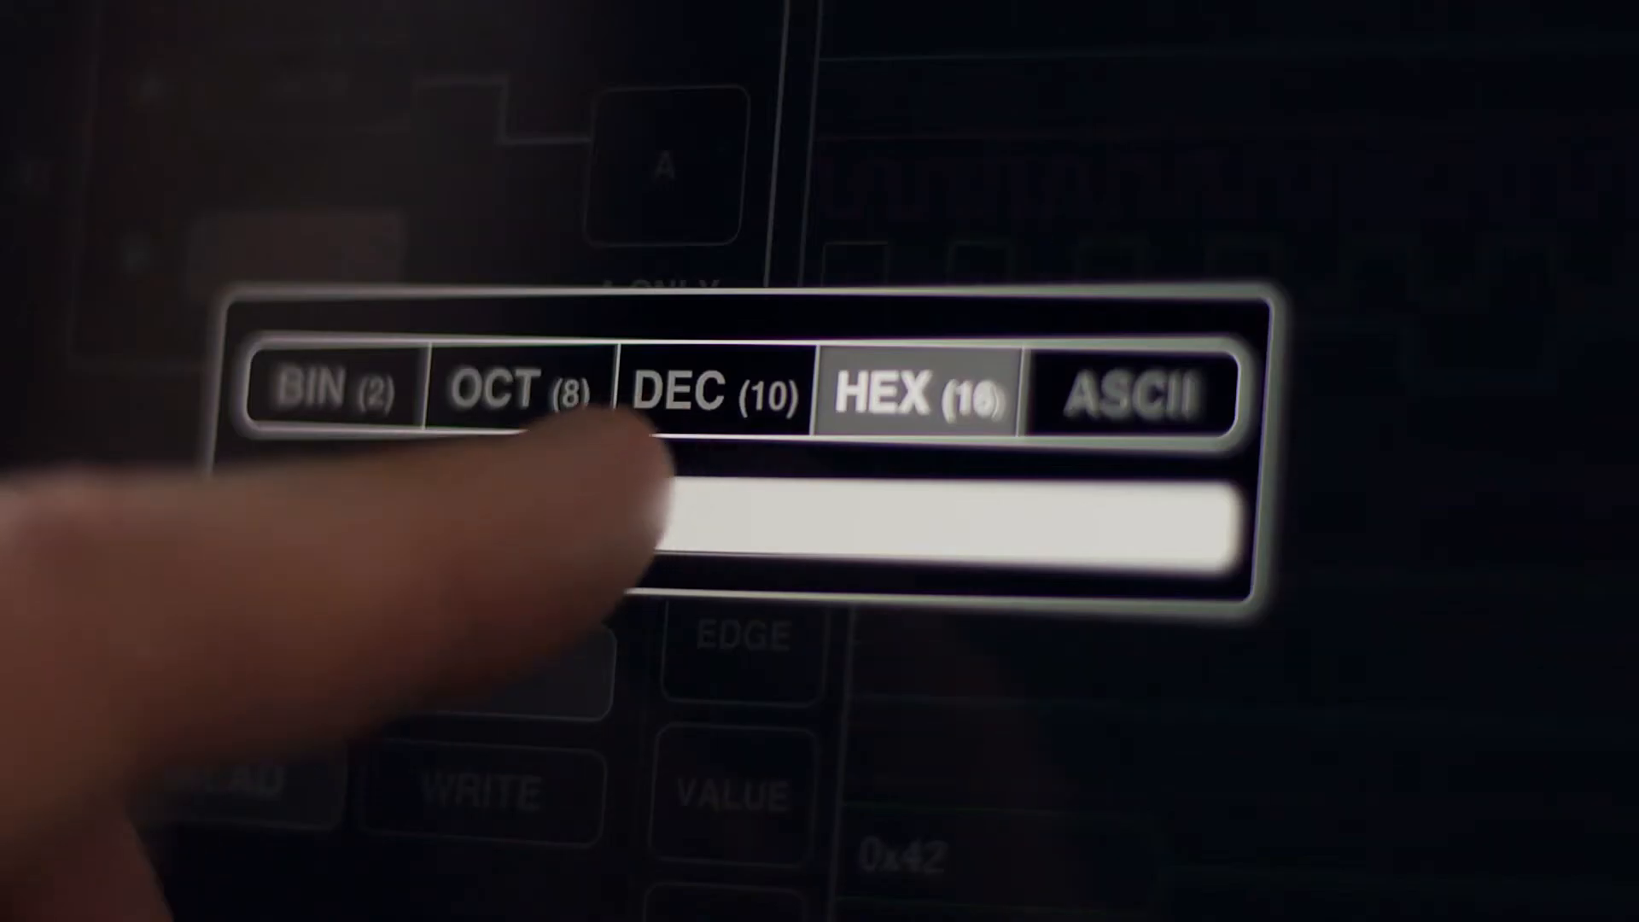
# Enter hex data value 00F for event 1, leaving holdoff 600 µs and delay -80 µs
pyautogui.write('00')
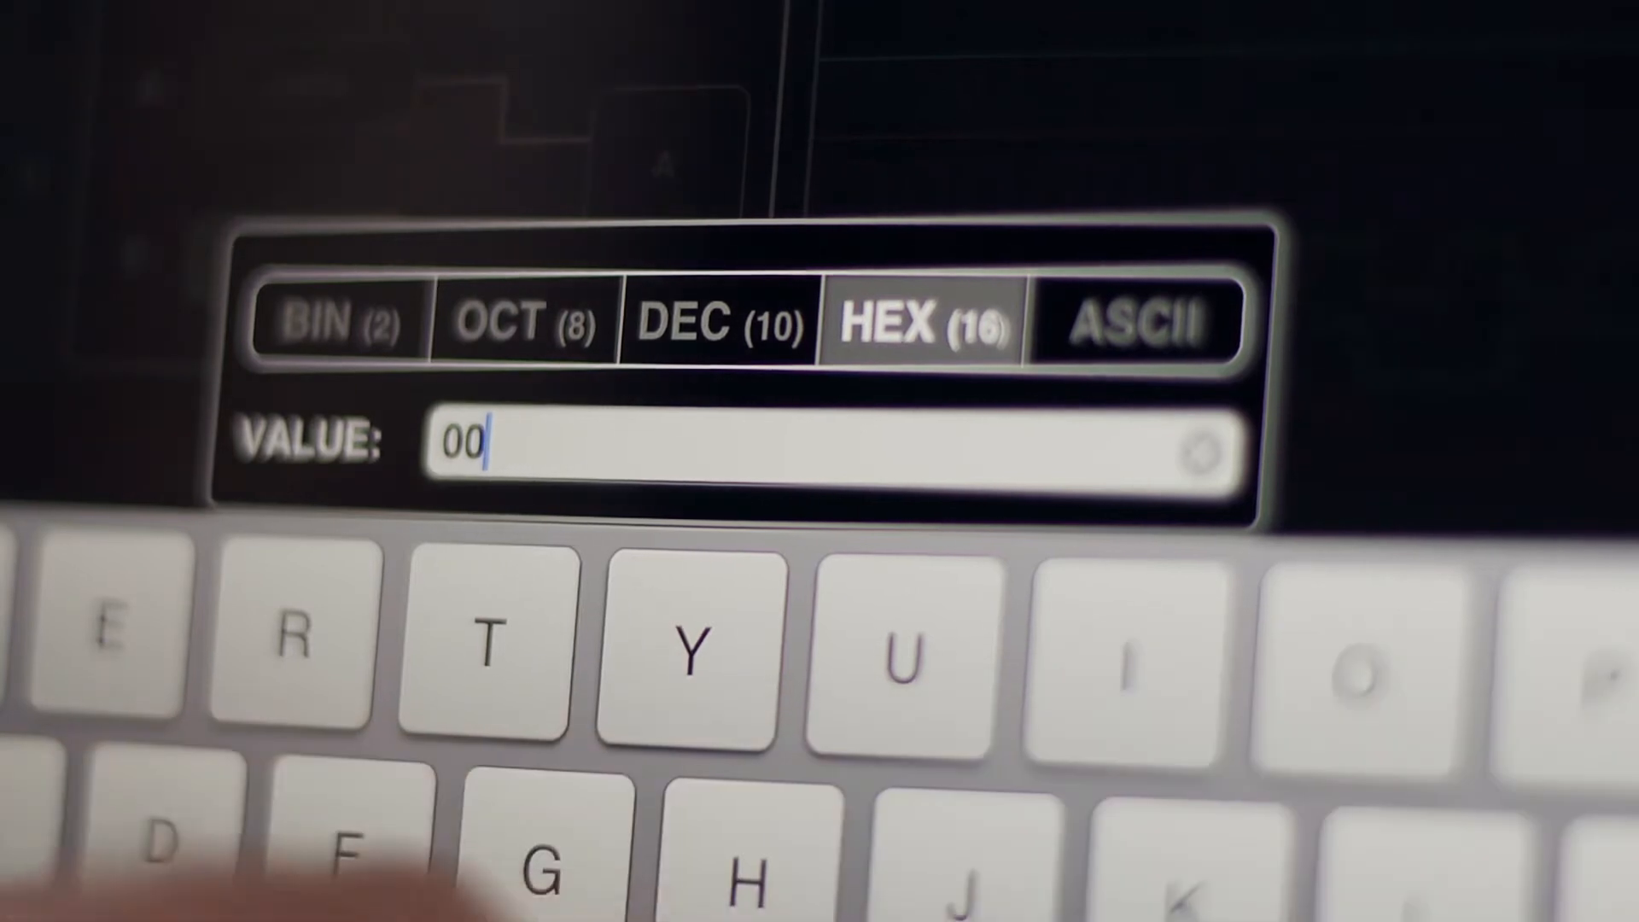
pyautogui.write('f')
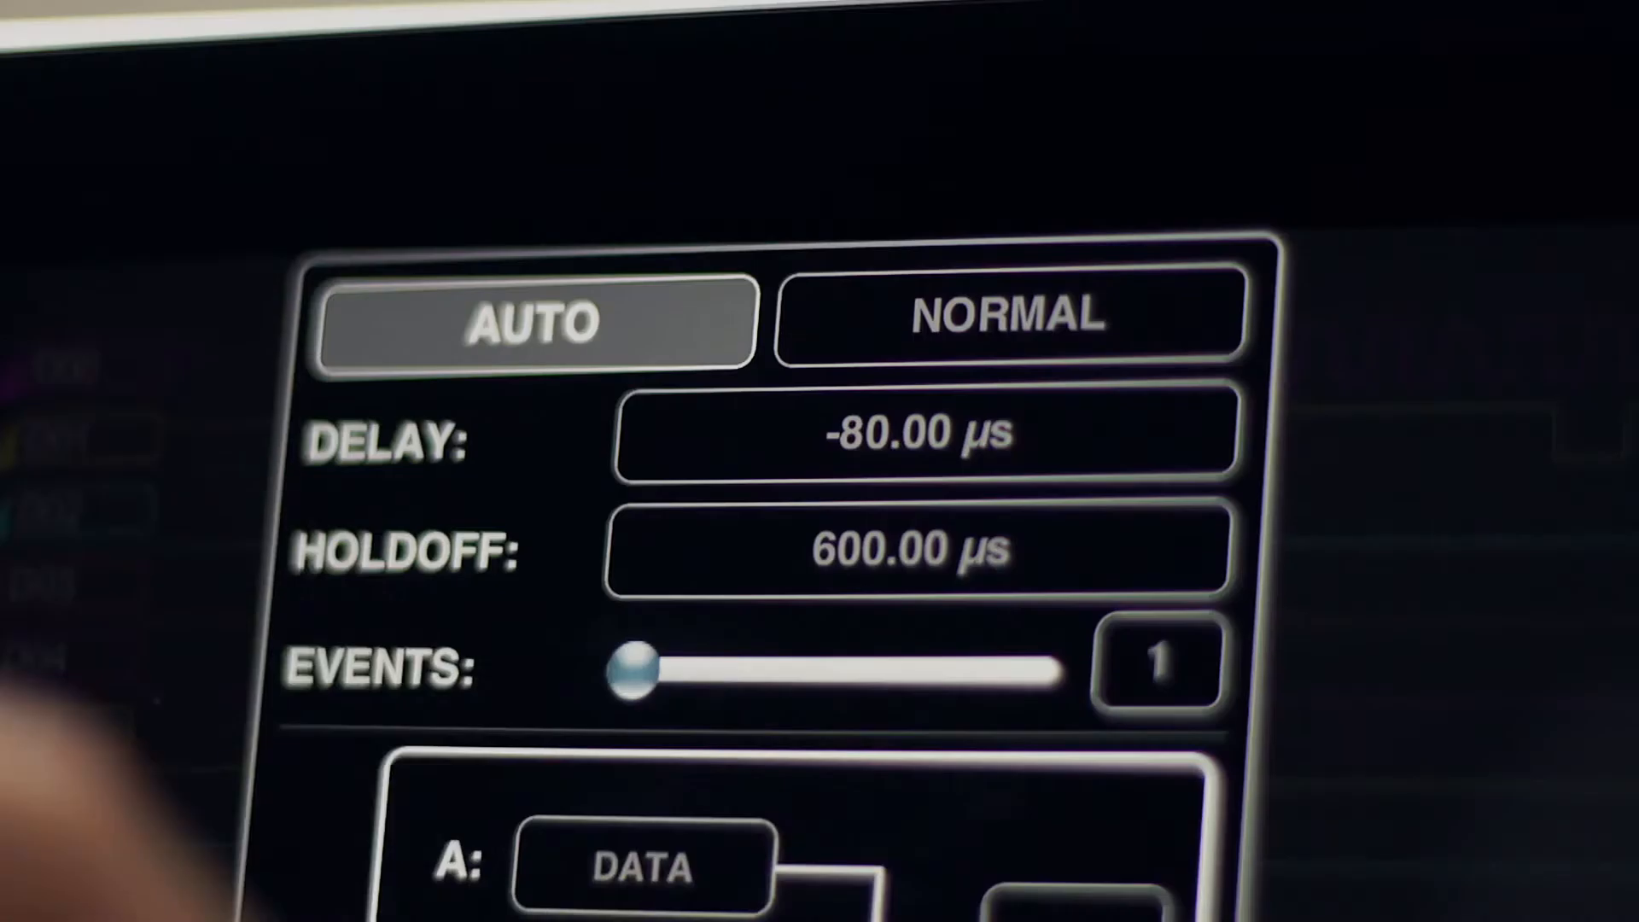
# Raise the trigger to two events and change event 1 condition A to ADDR
pyautogui.moveTo(627, 673); pyautogui.dragTo(763, 666)
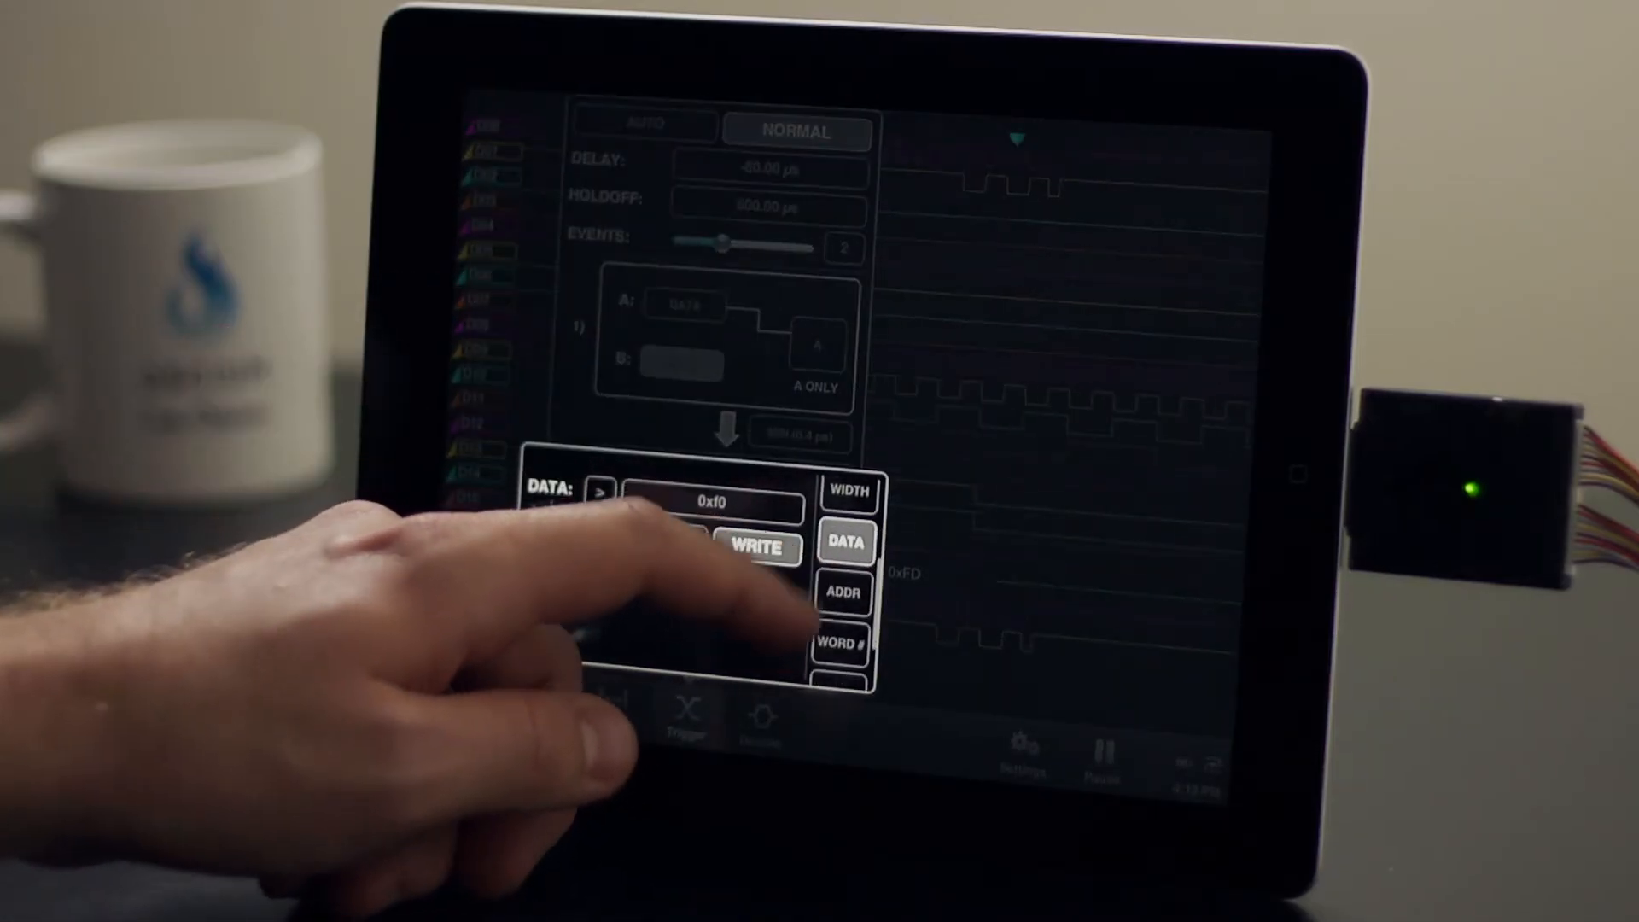
pyautogui.click(845, 594)
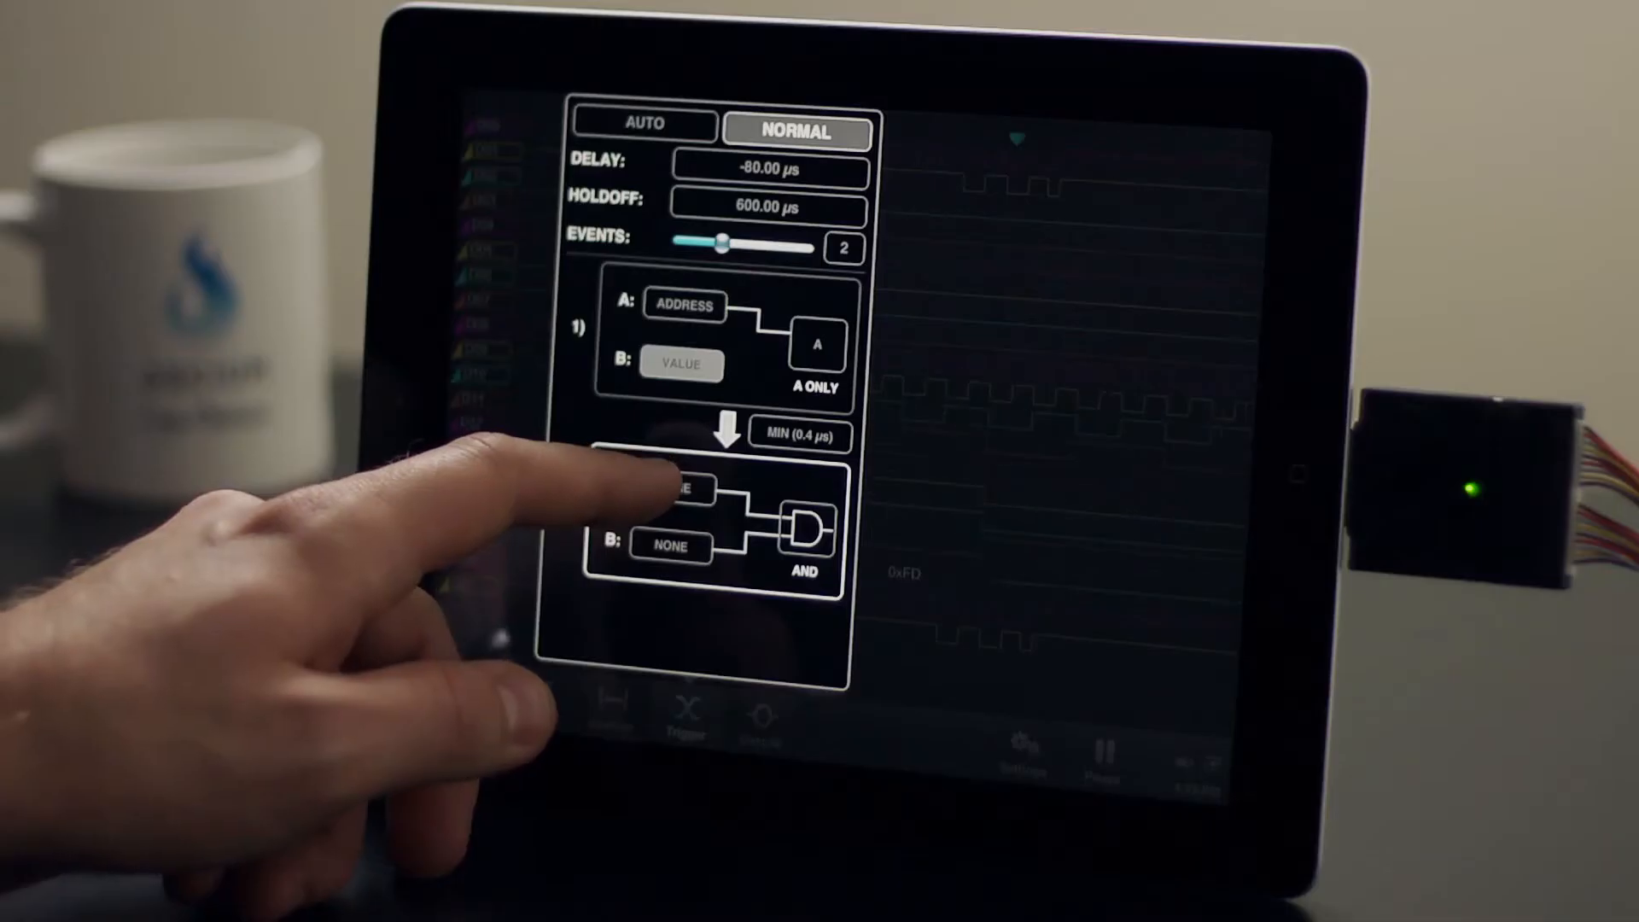
# Make event 2 match WORD # 5 for condition A AND a bus ERROR for condition B
pyautogui.click(674, 490)
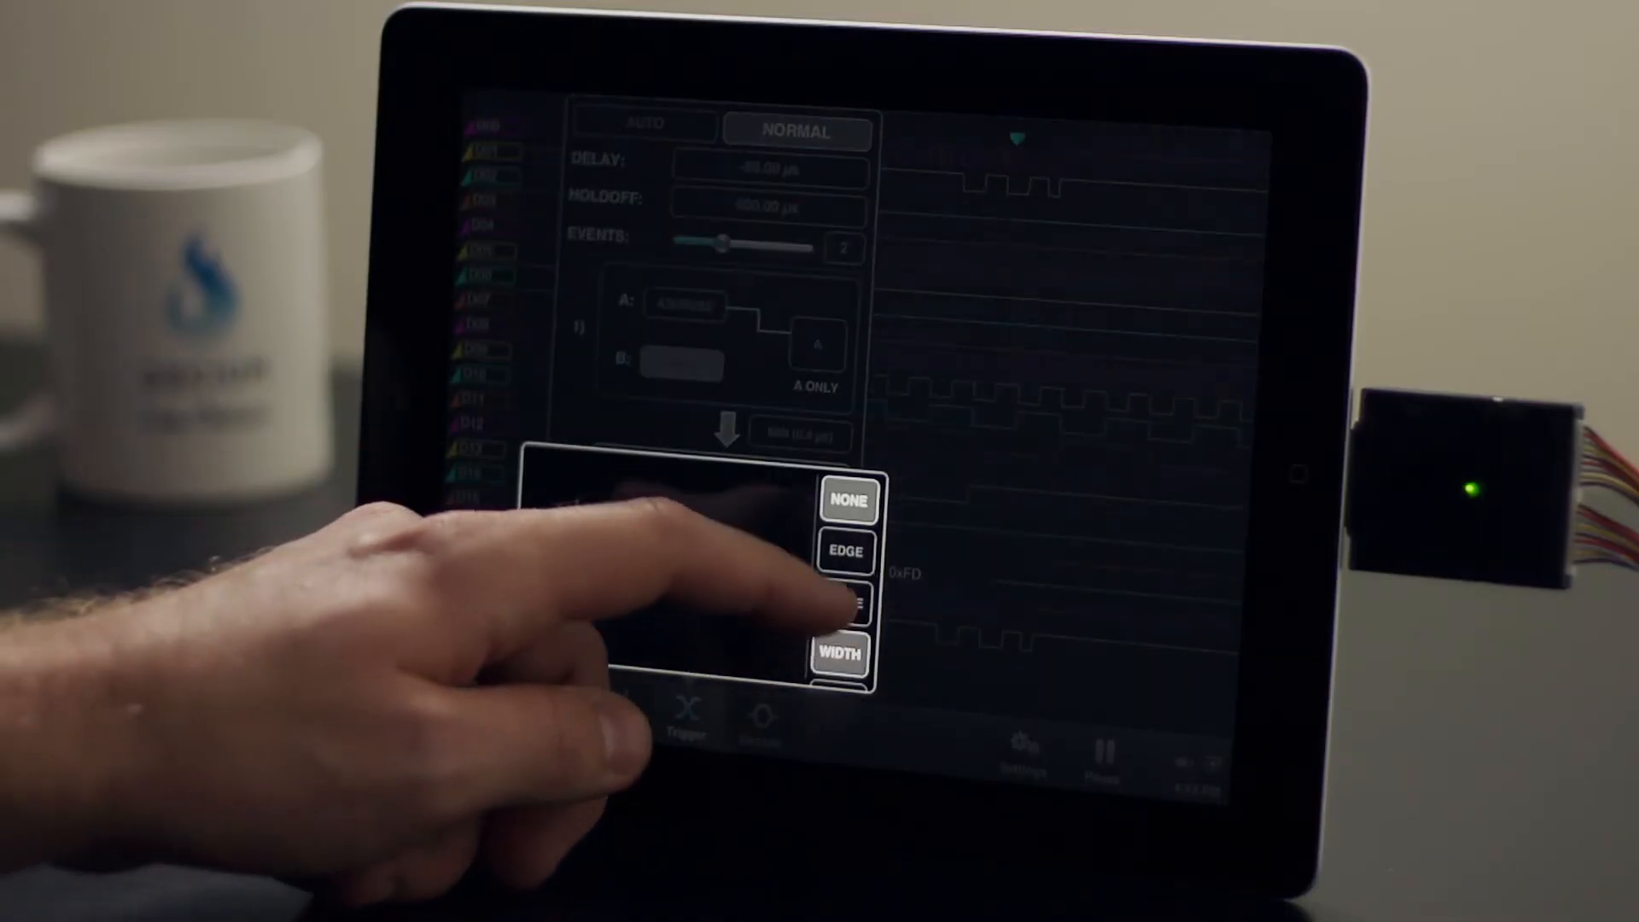
pyautogui.click(842, 581)
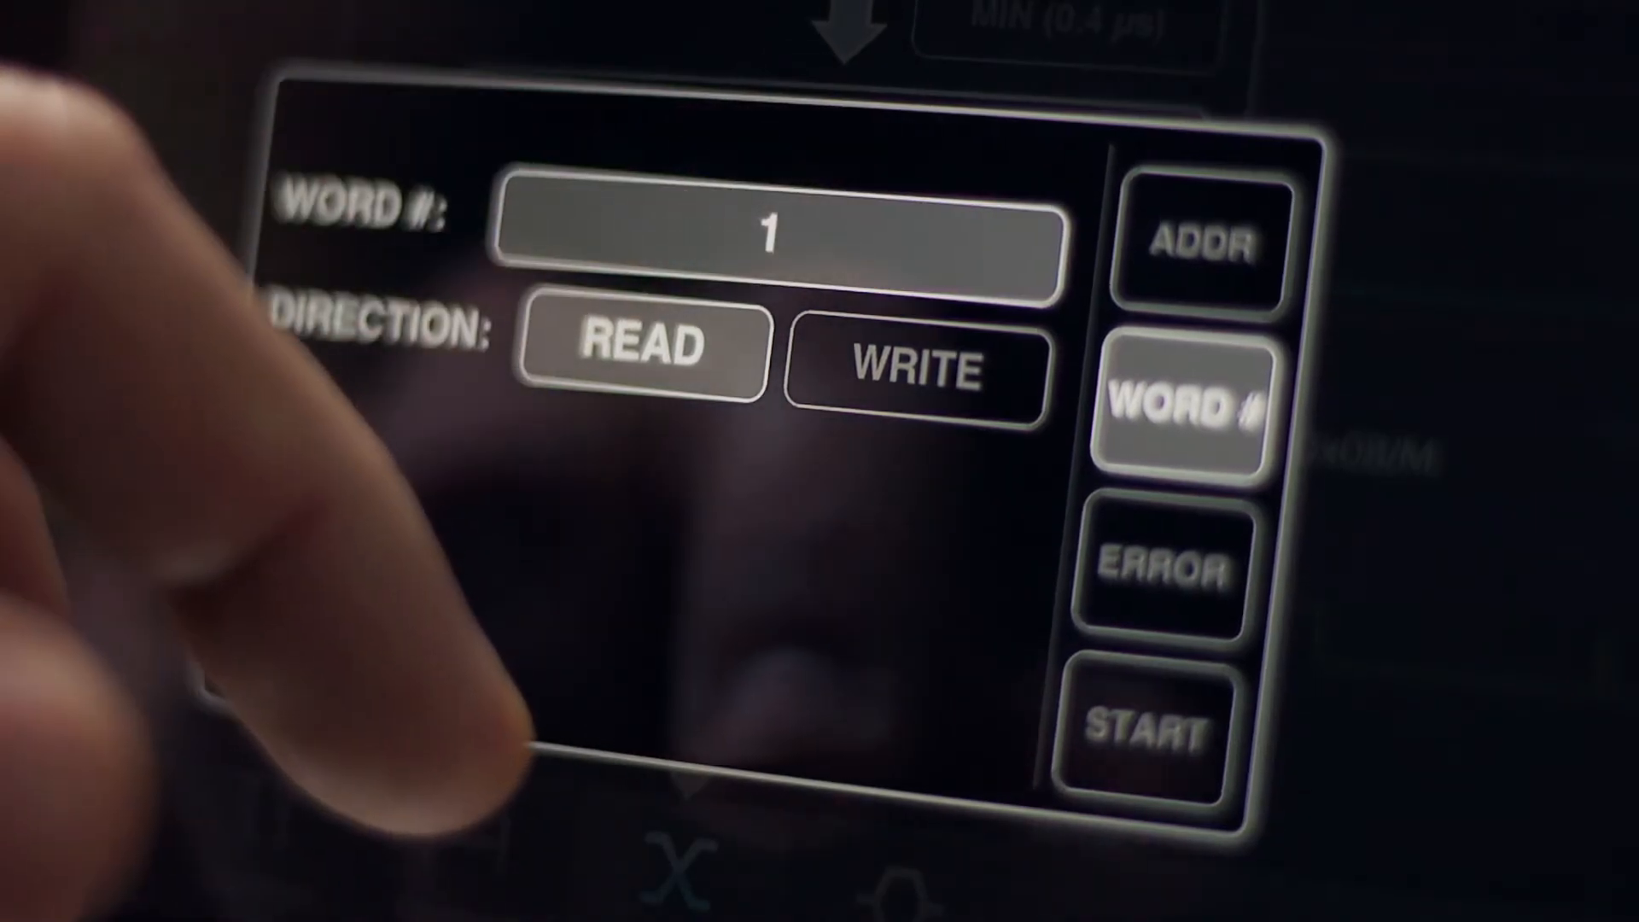
pyautogui.click(773, 231)
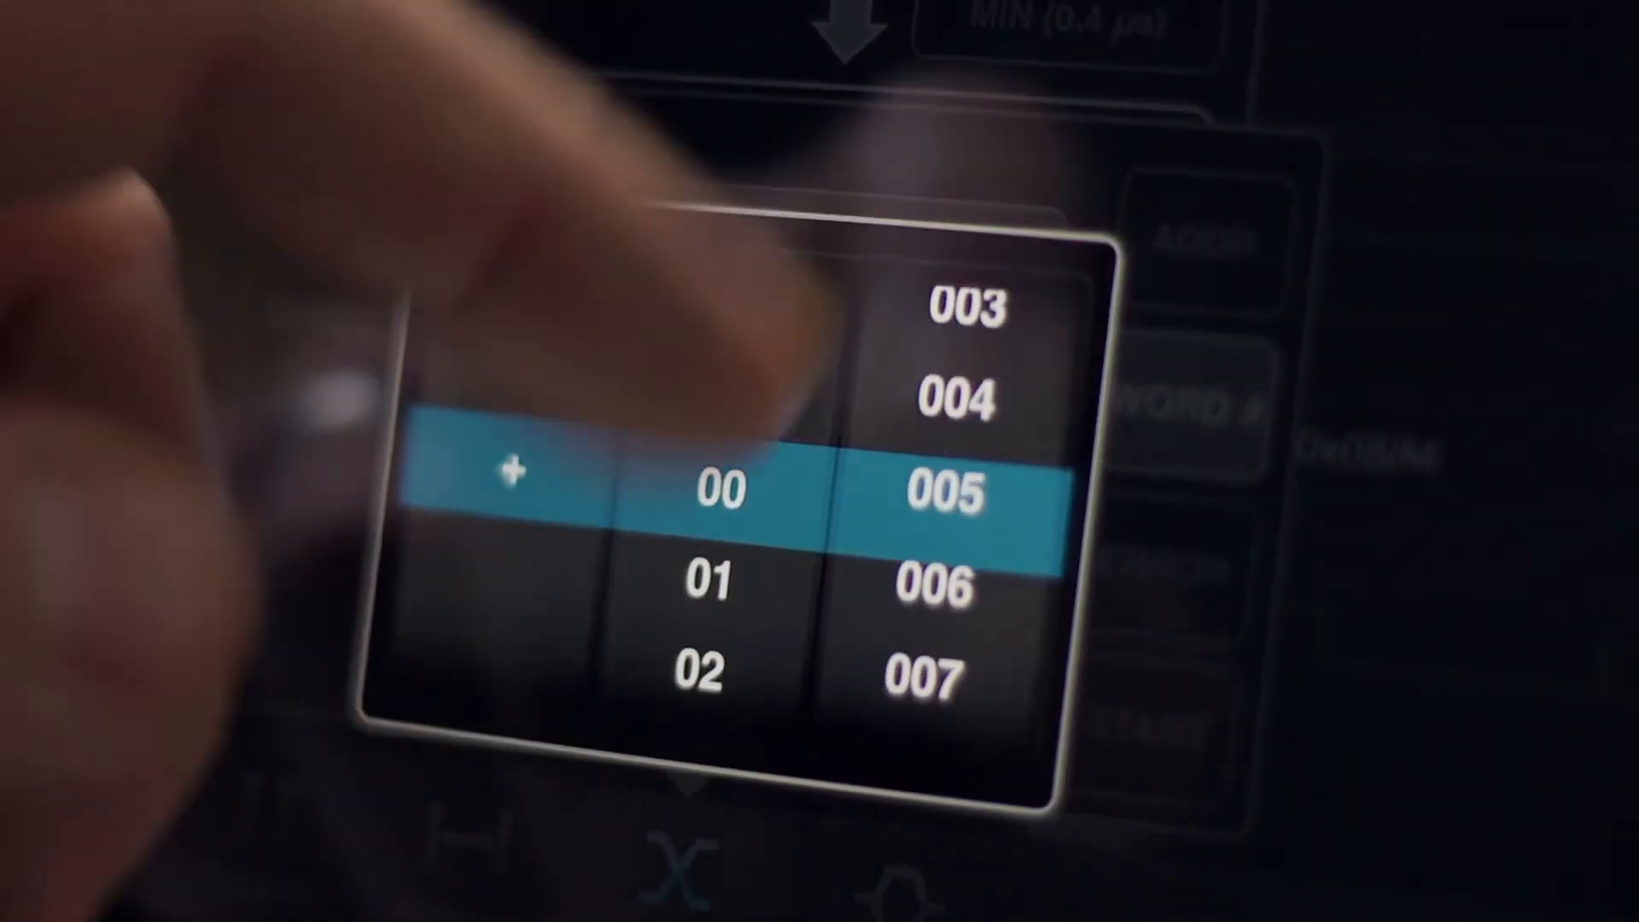
pyautogui.click(1178, 407)
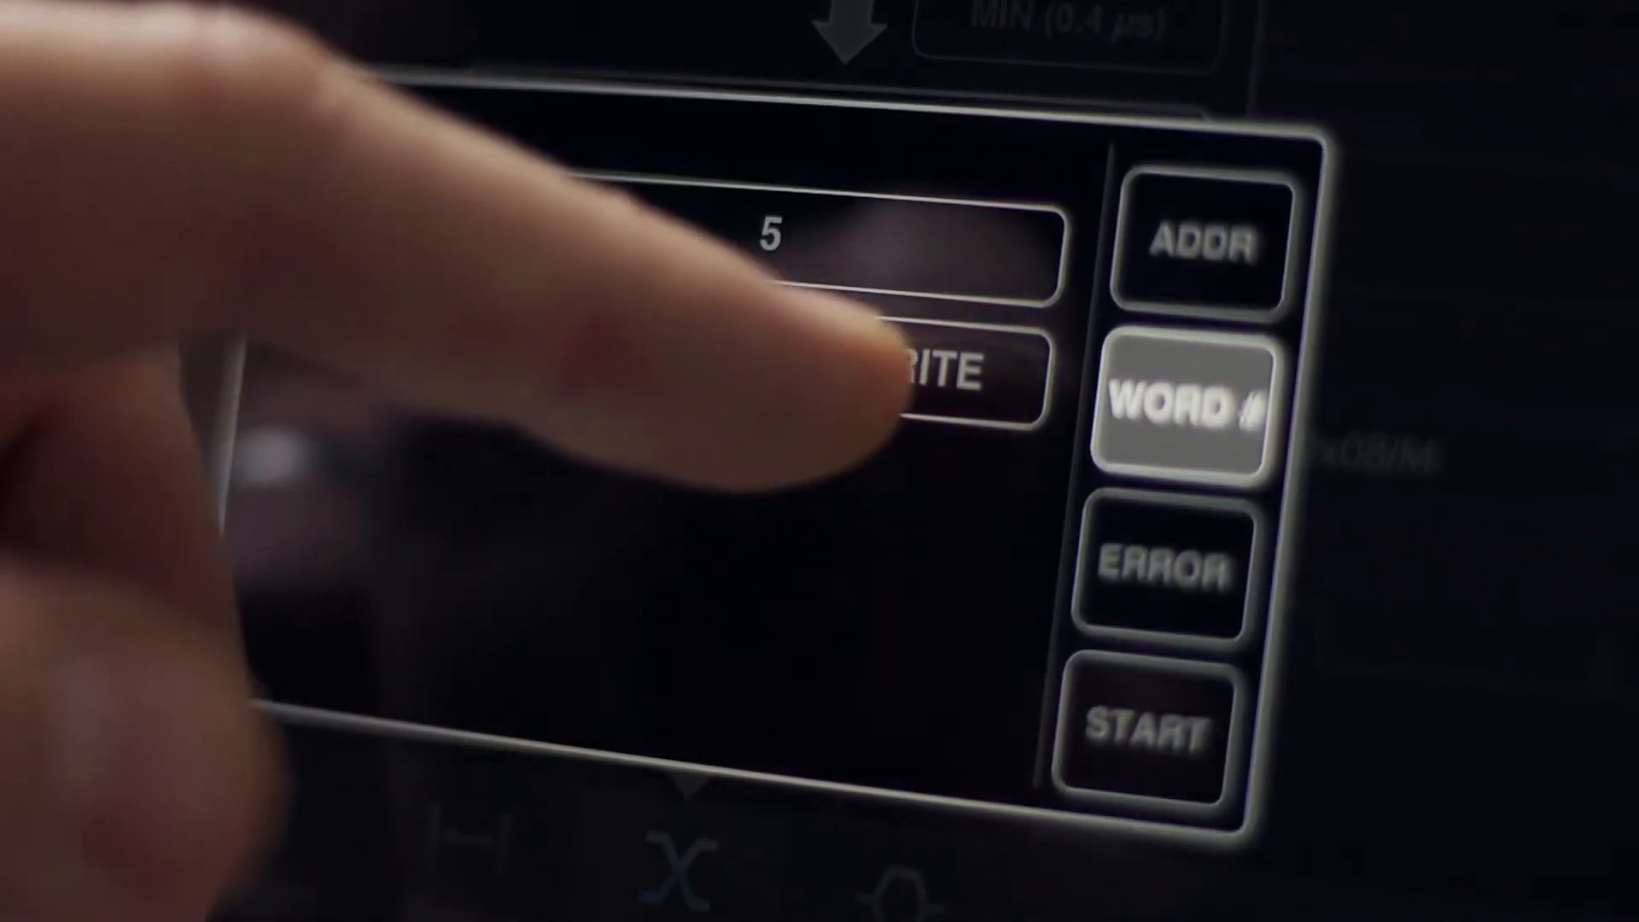
pyautogui.click(1180, 407)
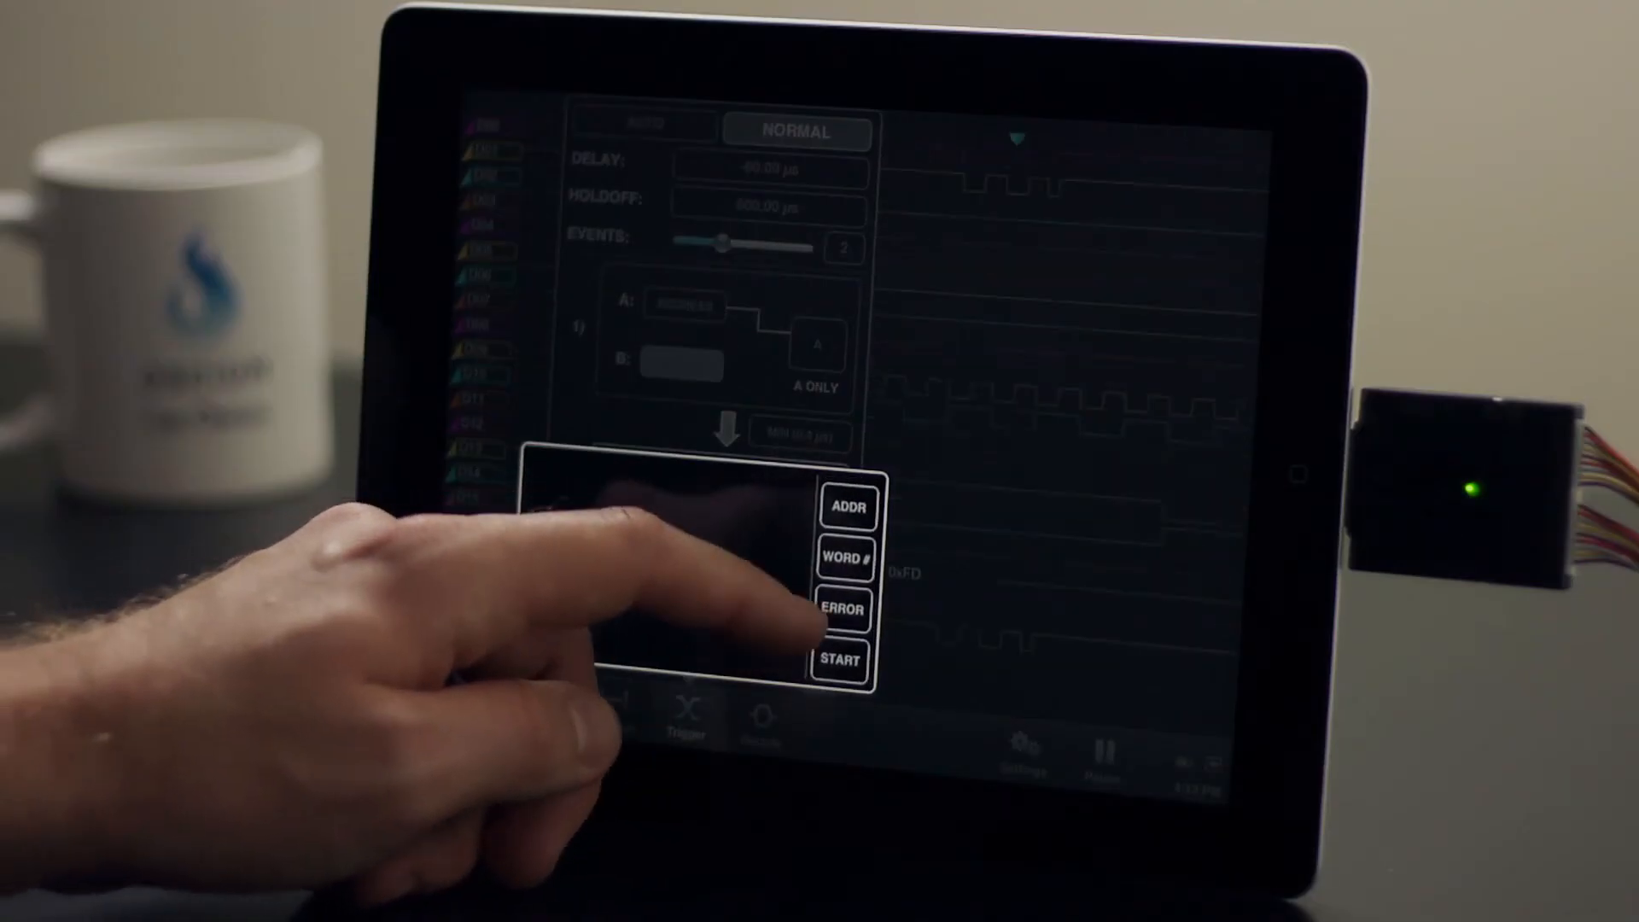
pyautogui.click(841, 610)
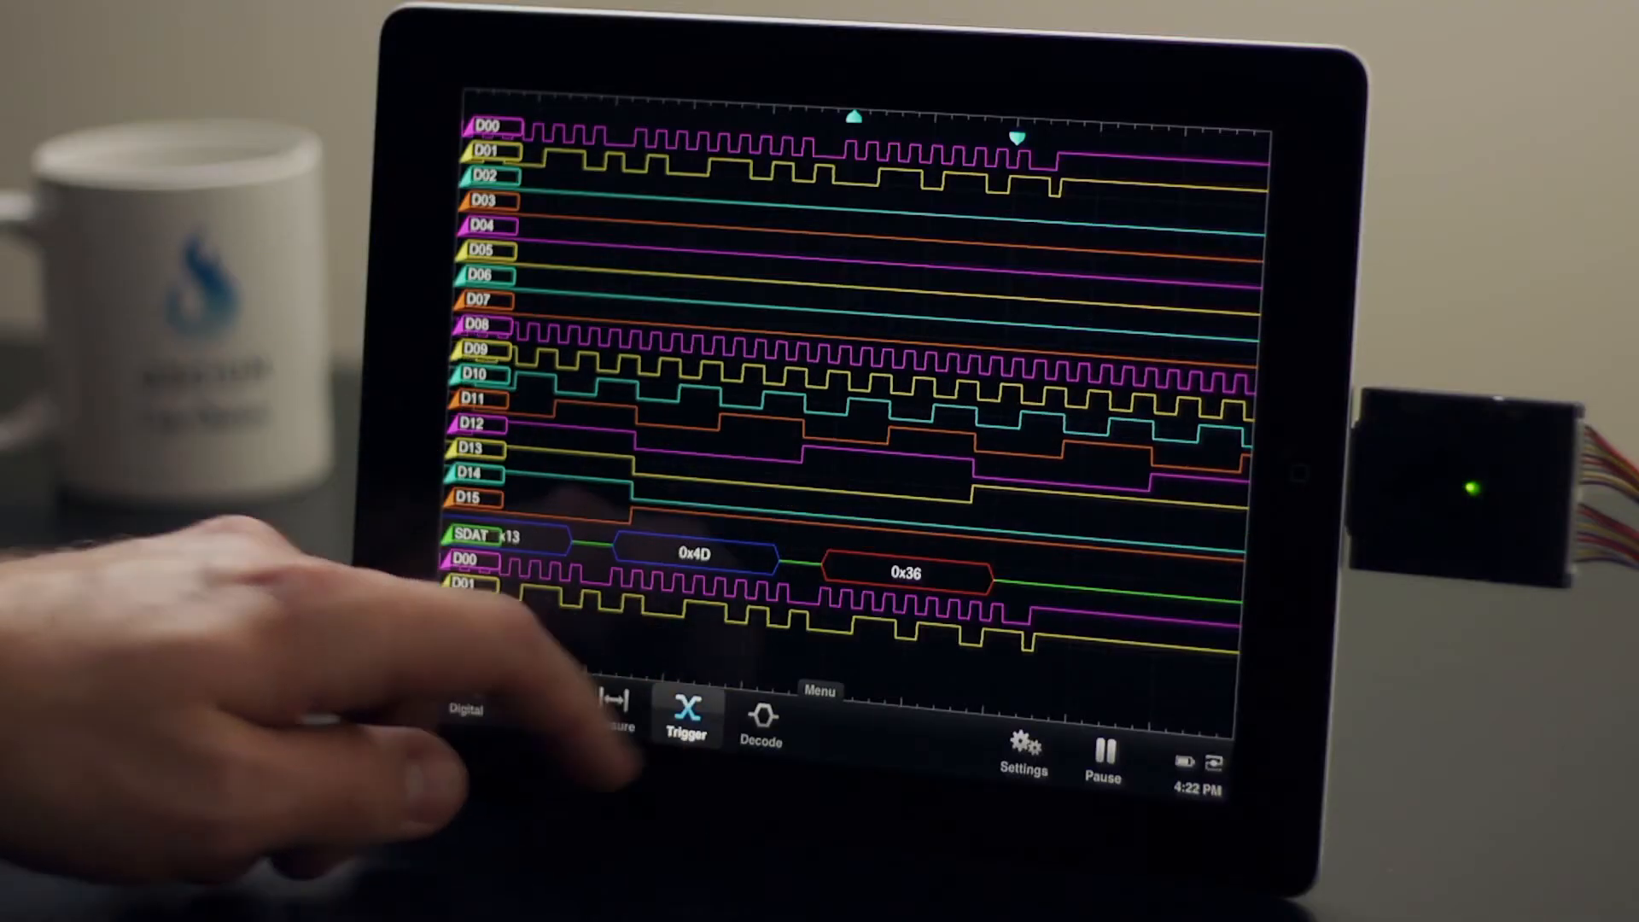
# Extend the trigger to four events and set event 3's gate to COUNT condition A
pyautogui.click(686, 724)
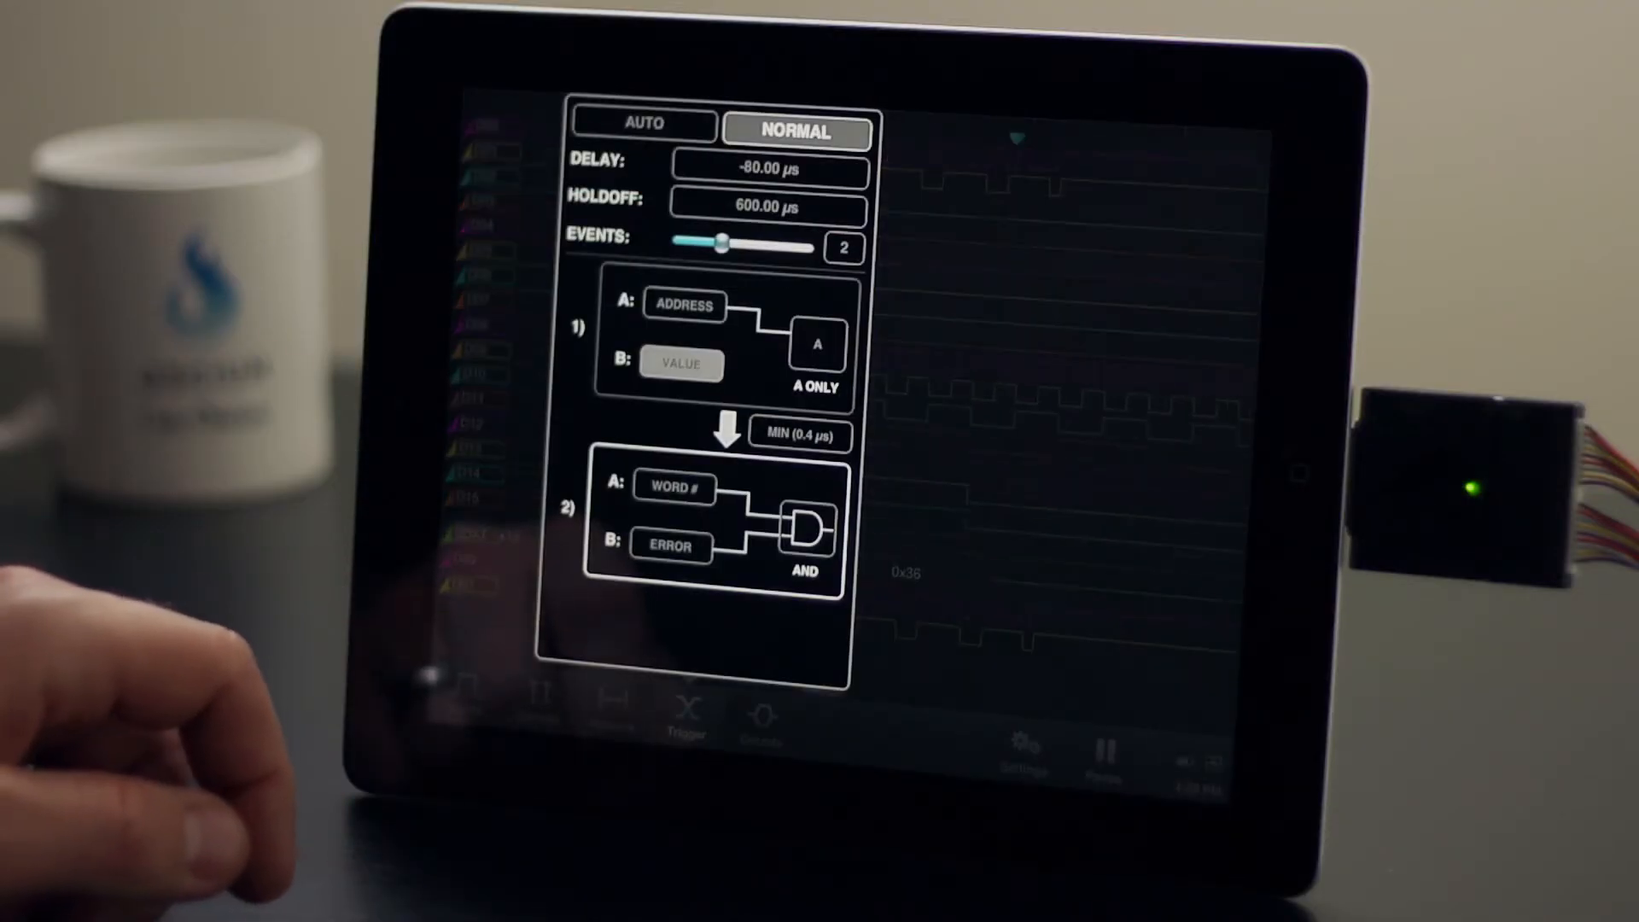
pyautogui.click(844, 247)
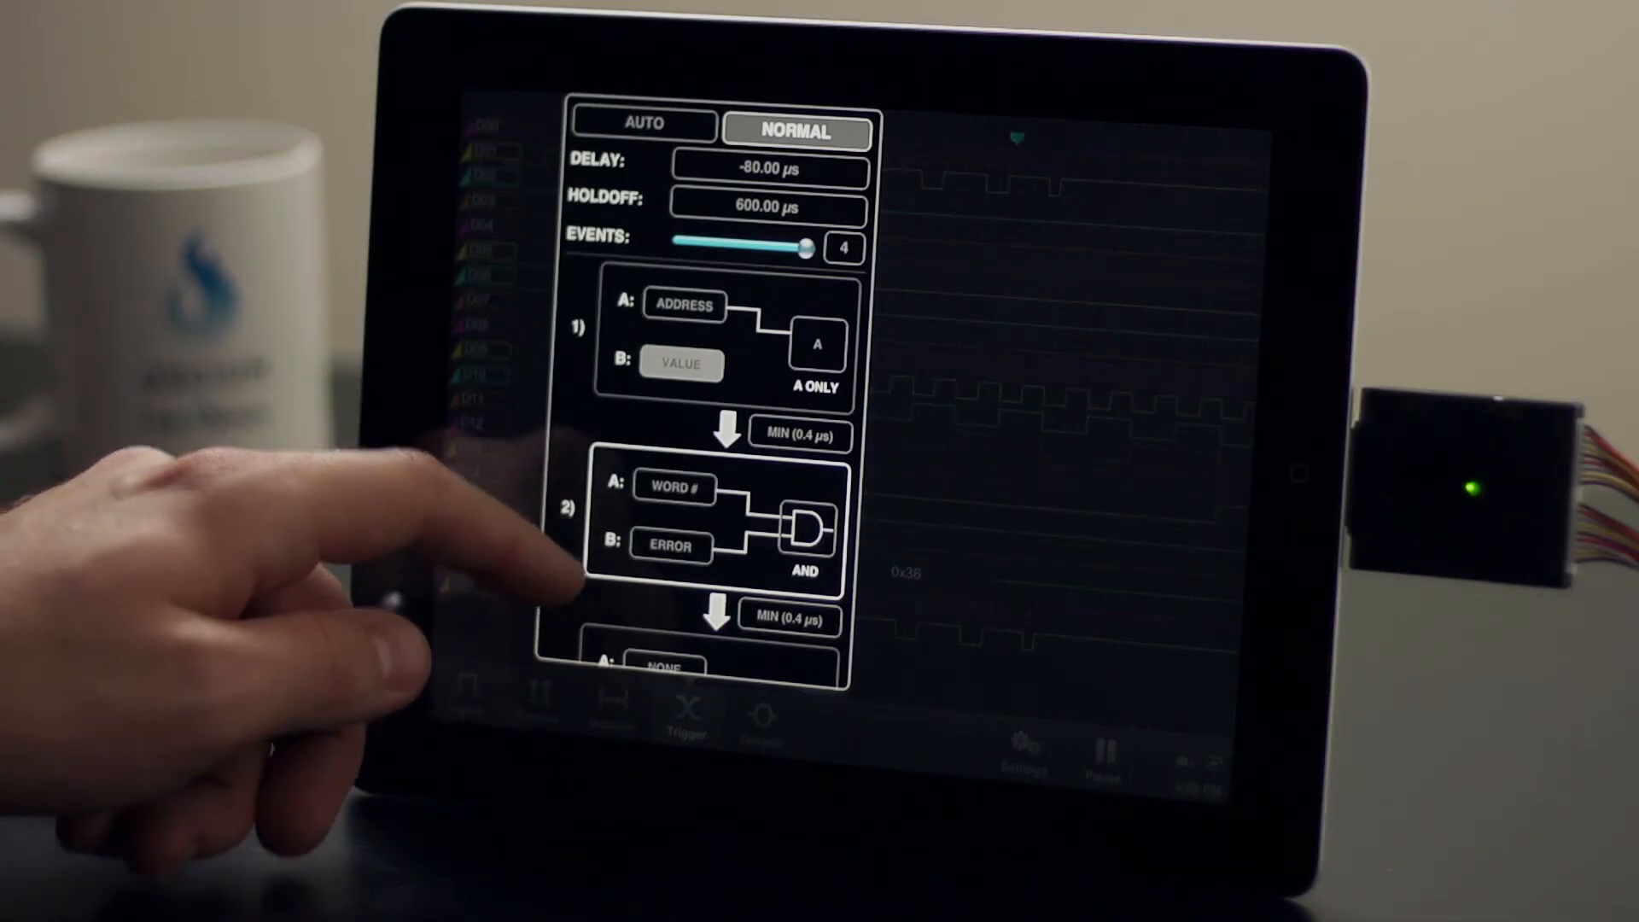
pyautogui.scroll(-3)
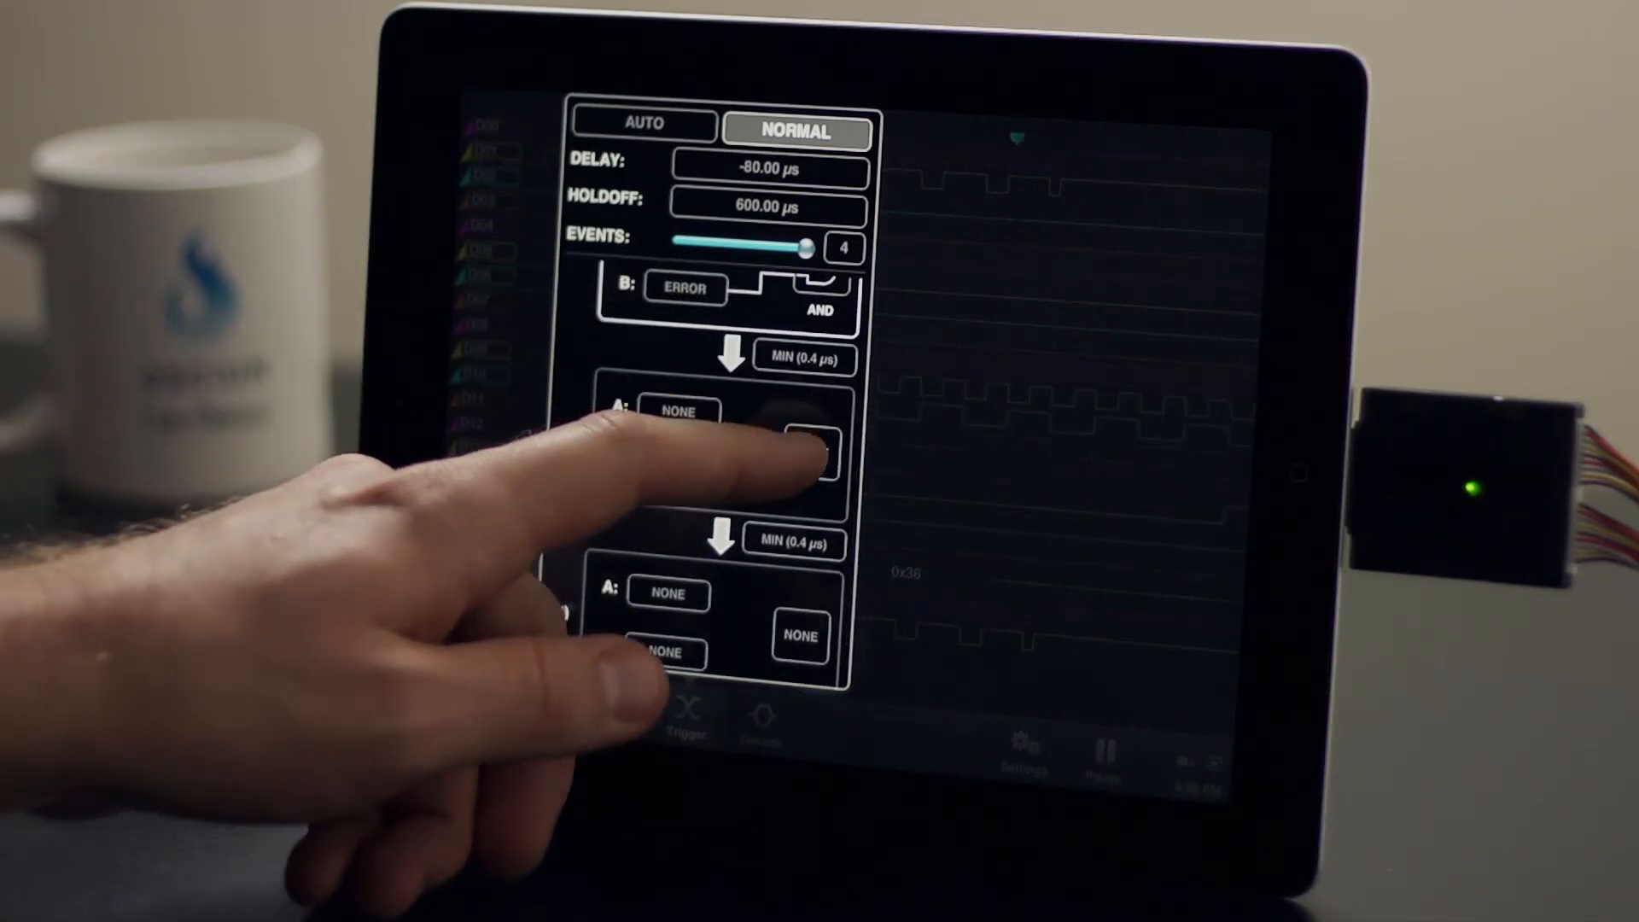
pyautogui.click(810, 449)
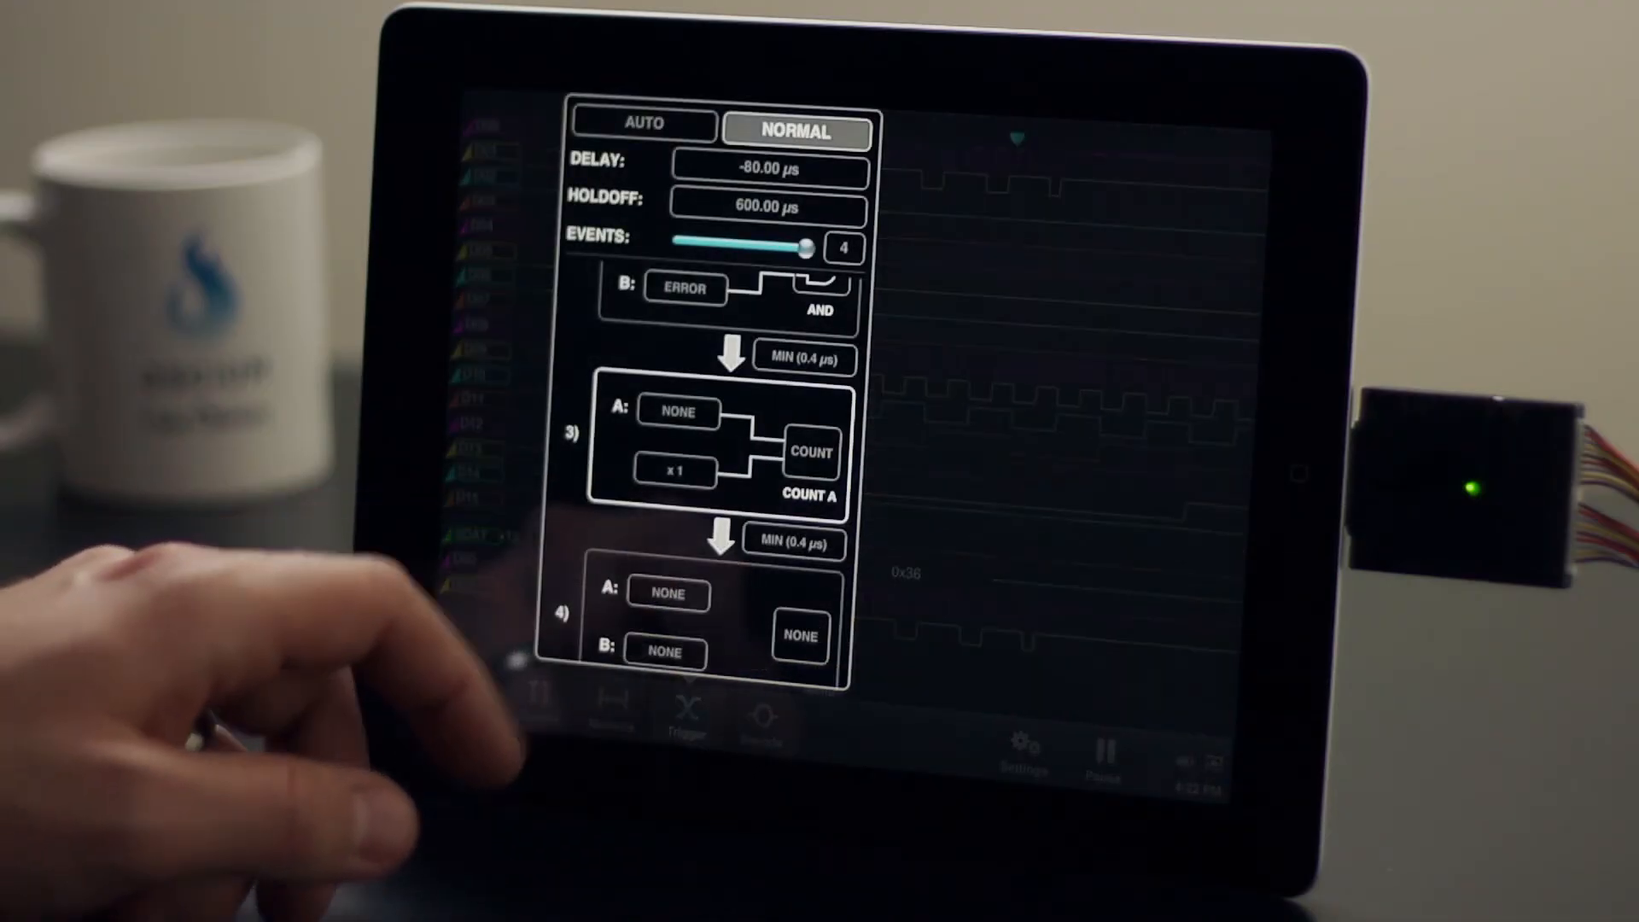
pyautogui.click(674, 472)
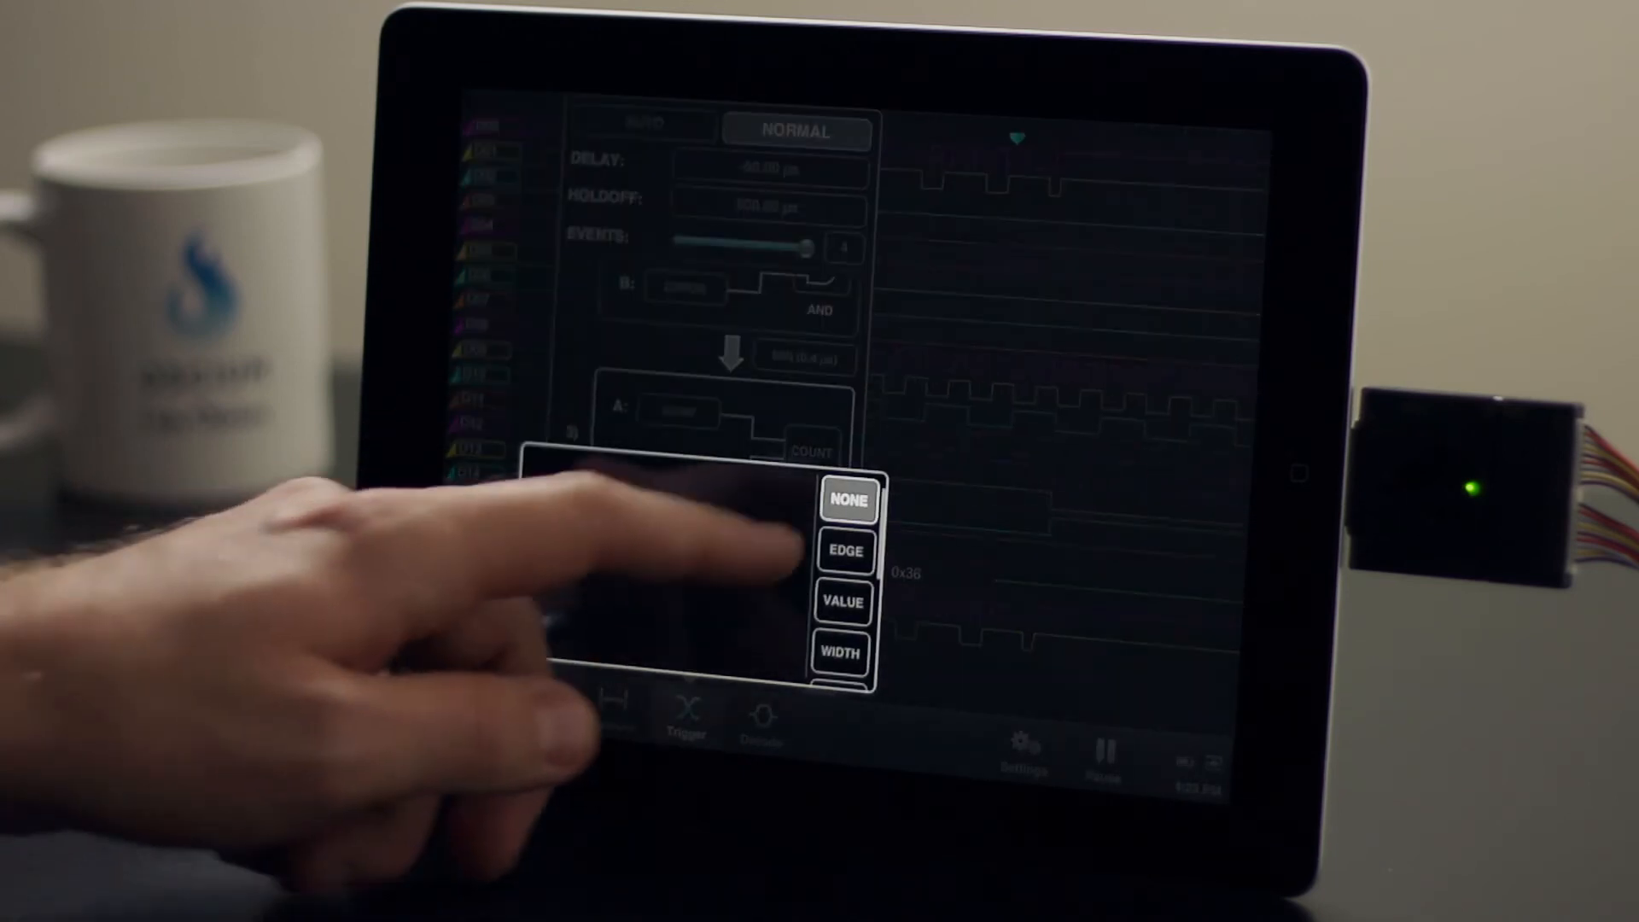
# Make event 3 condition A count a channel EDGE
pyautogui.click(846, 552)
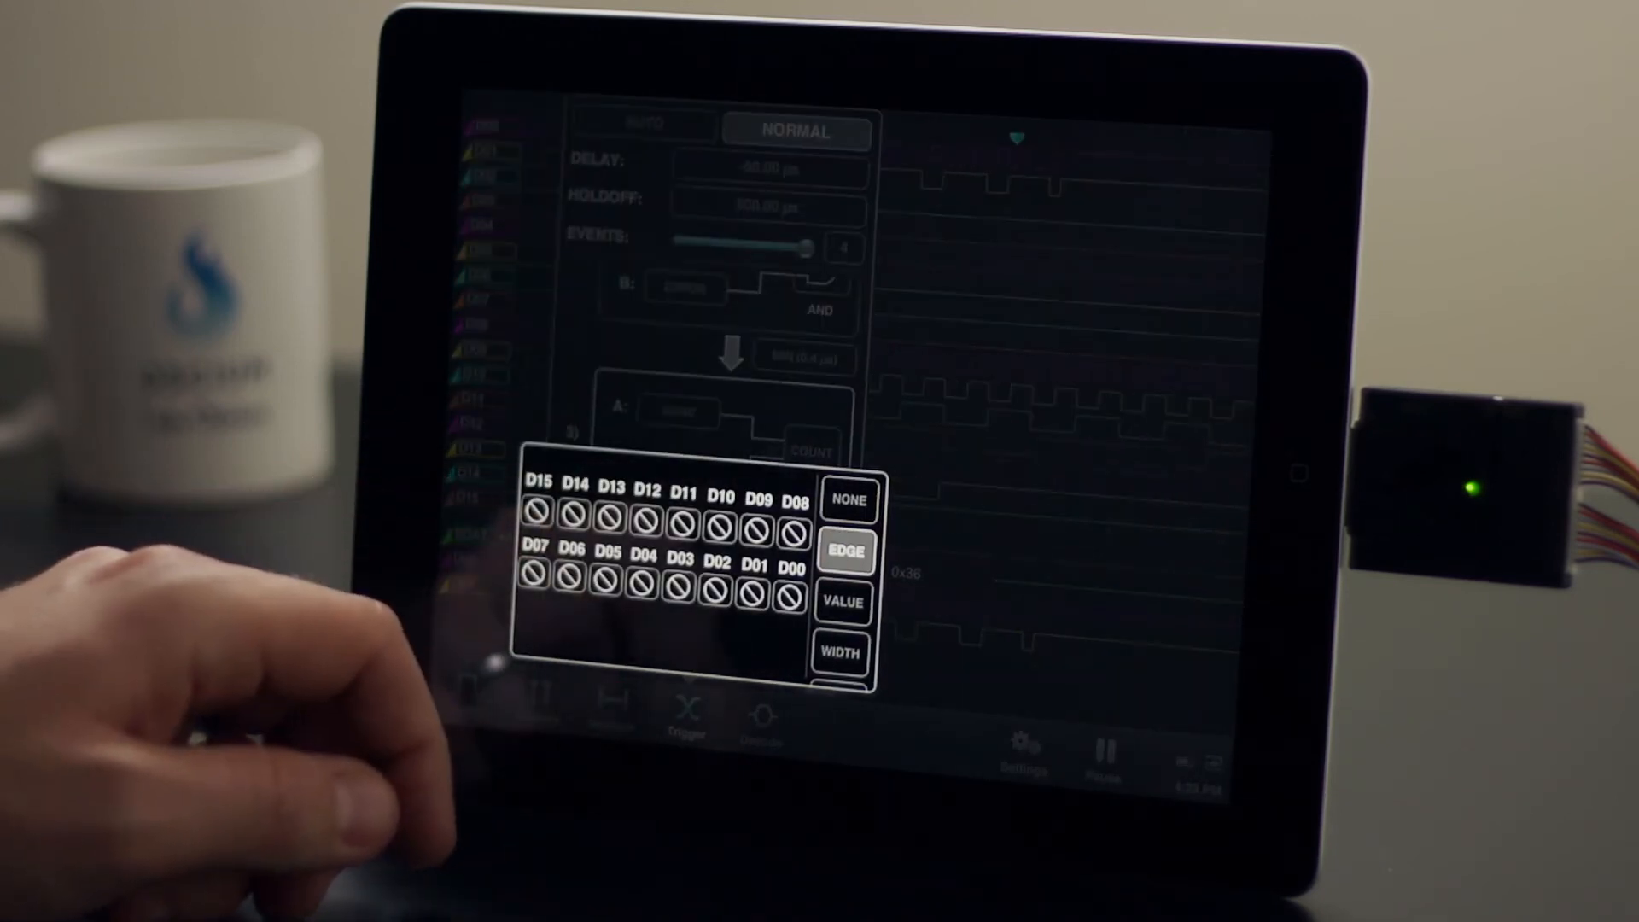
pyautogui.click(804, 565)
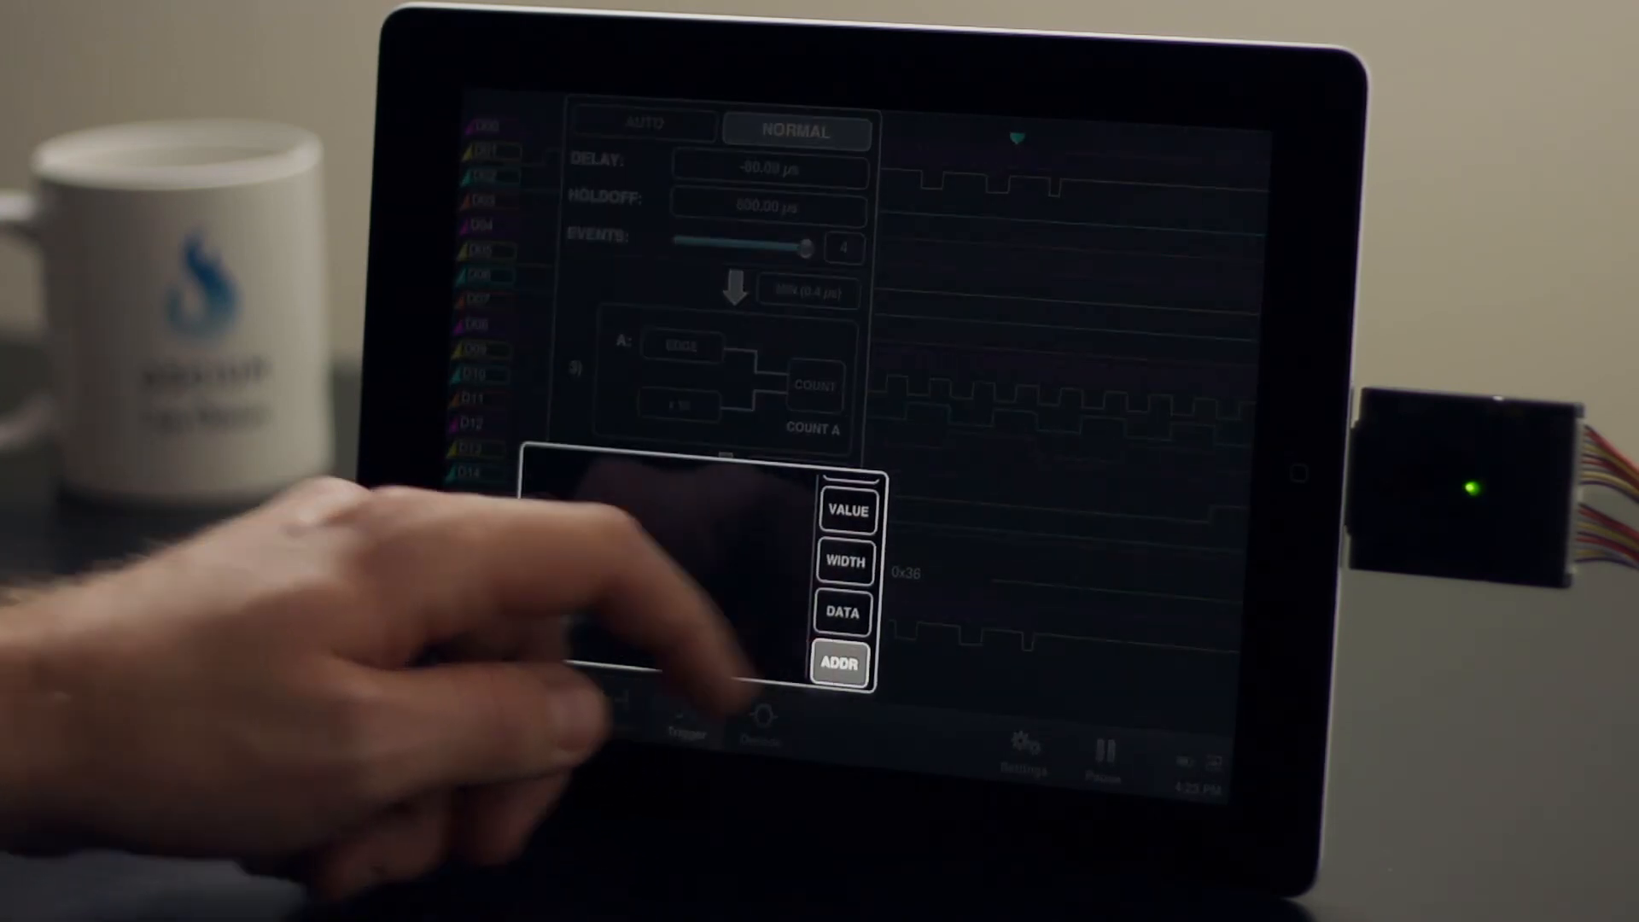
# Set event 4 condition A to ADDR and enter hex address 08
pyautogui.click(838, 664)
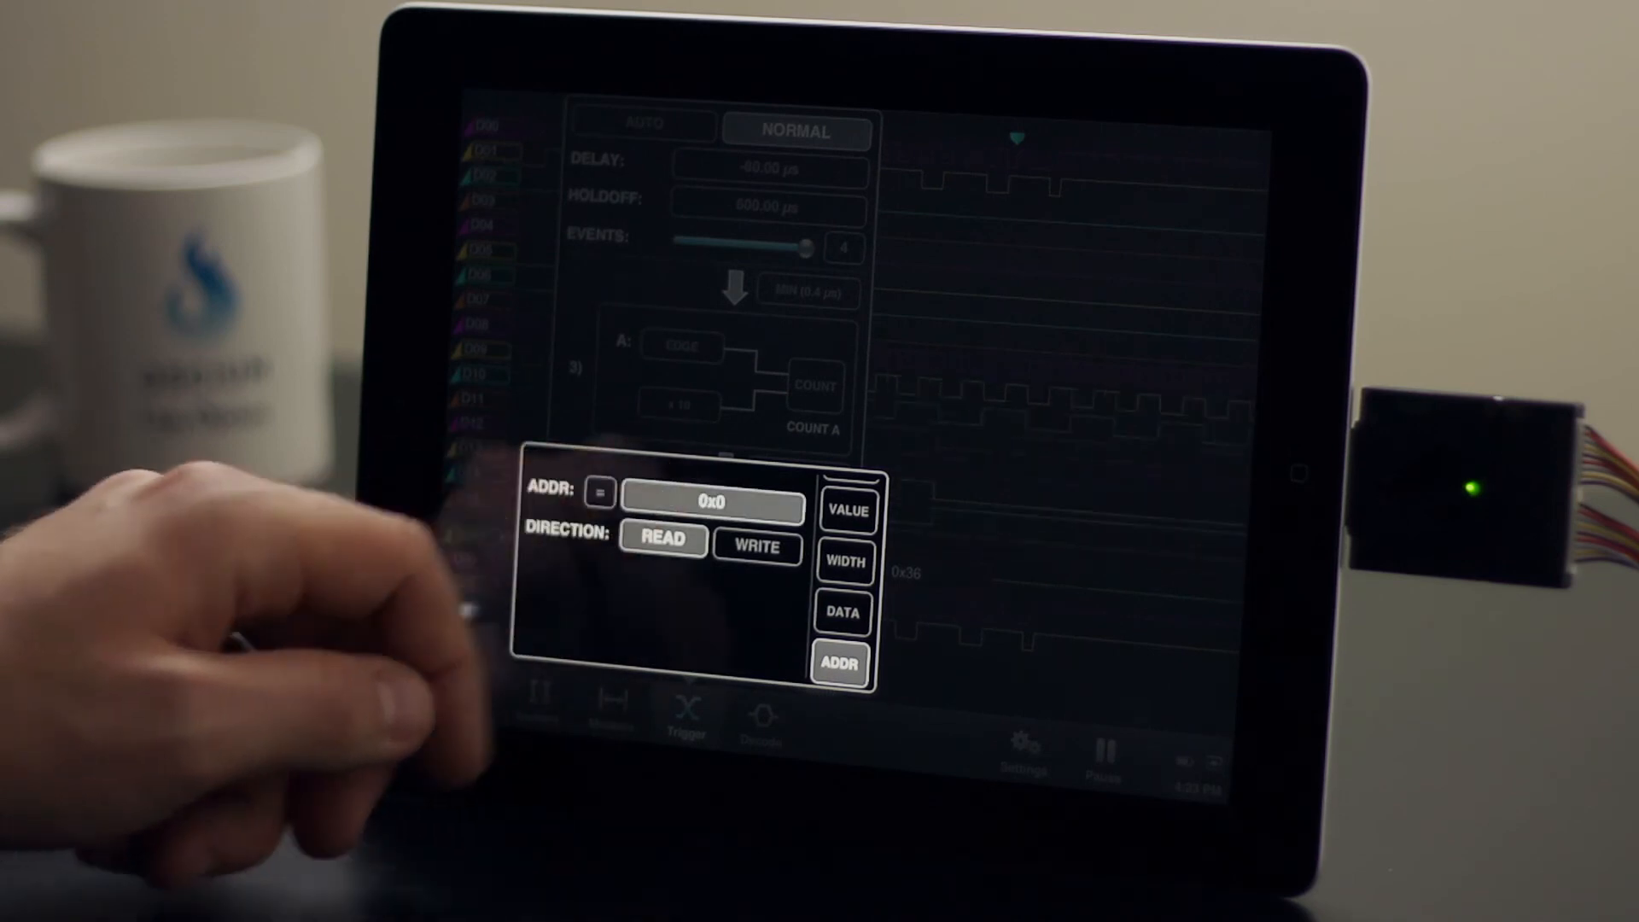
pyautogui.click(847, 509)
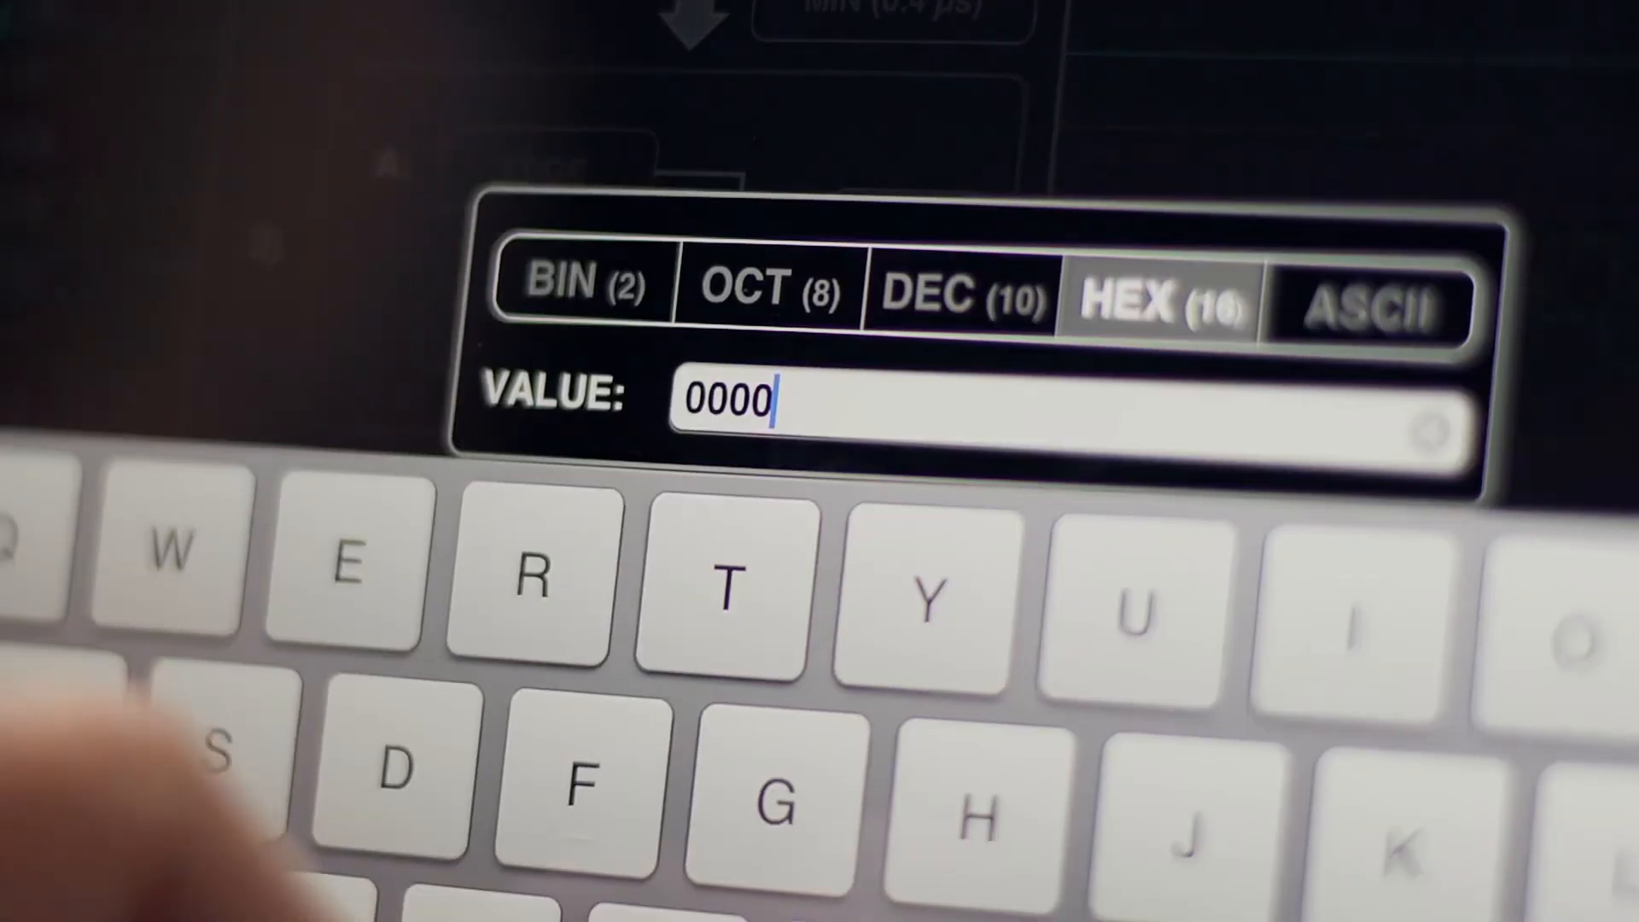
pyautogui.press('backspace')
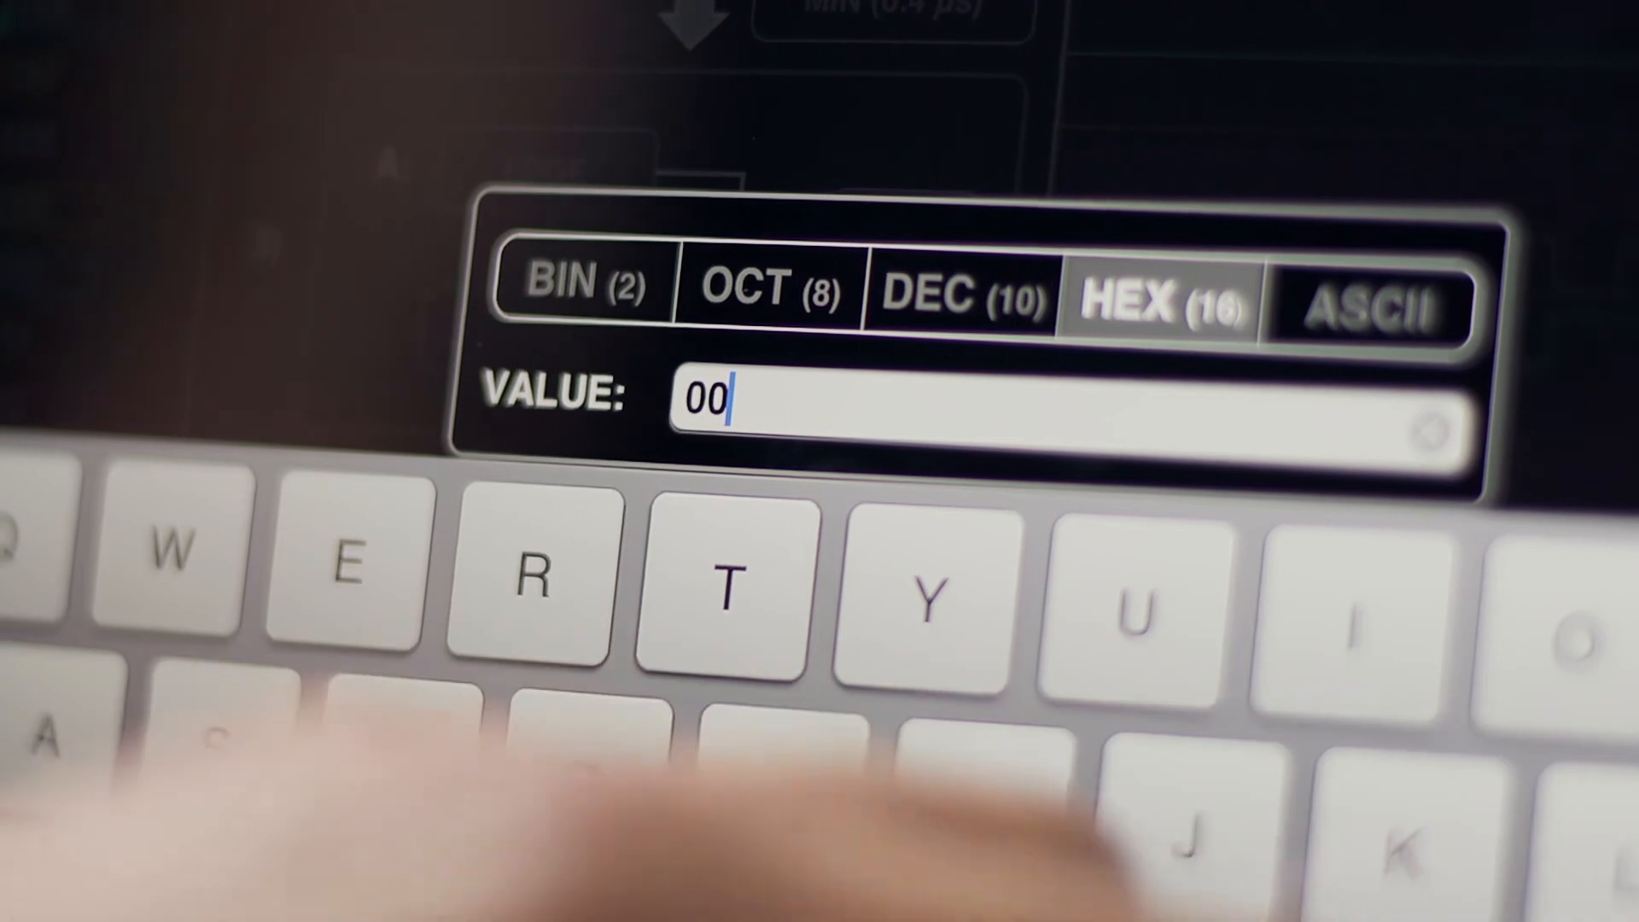
pyautogui.write('08')
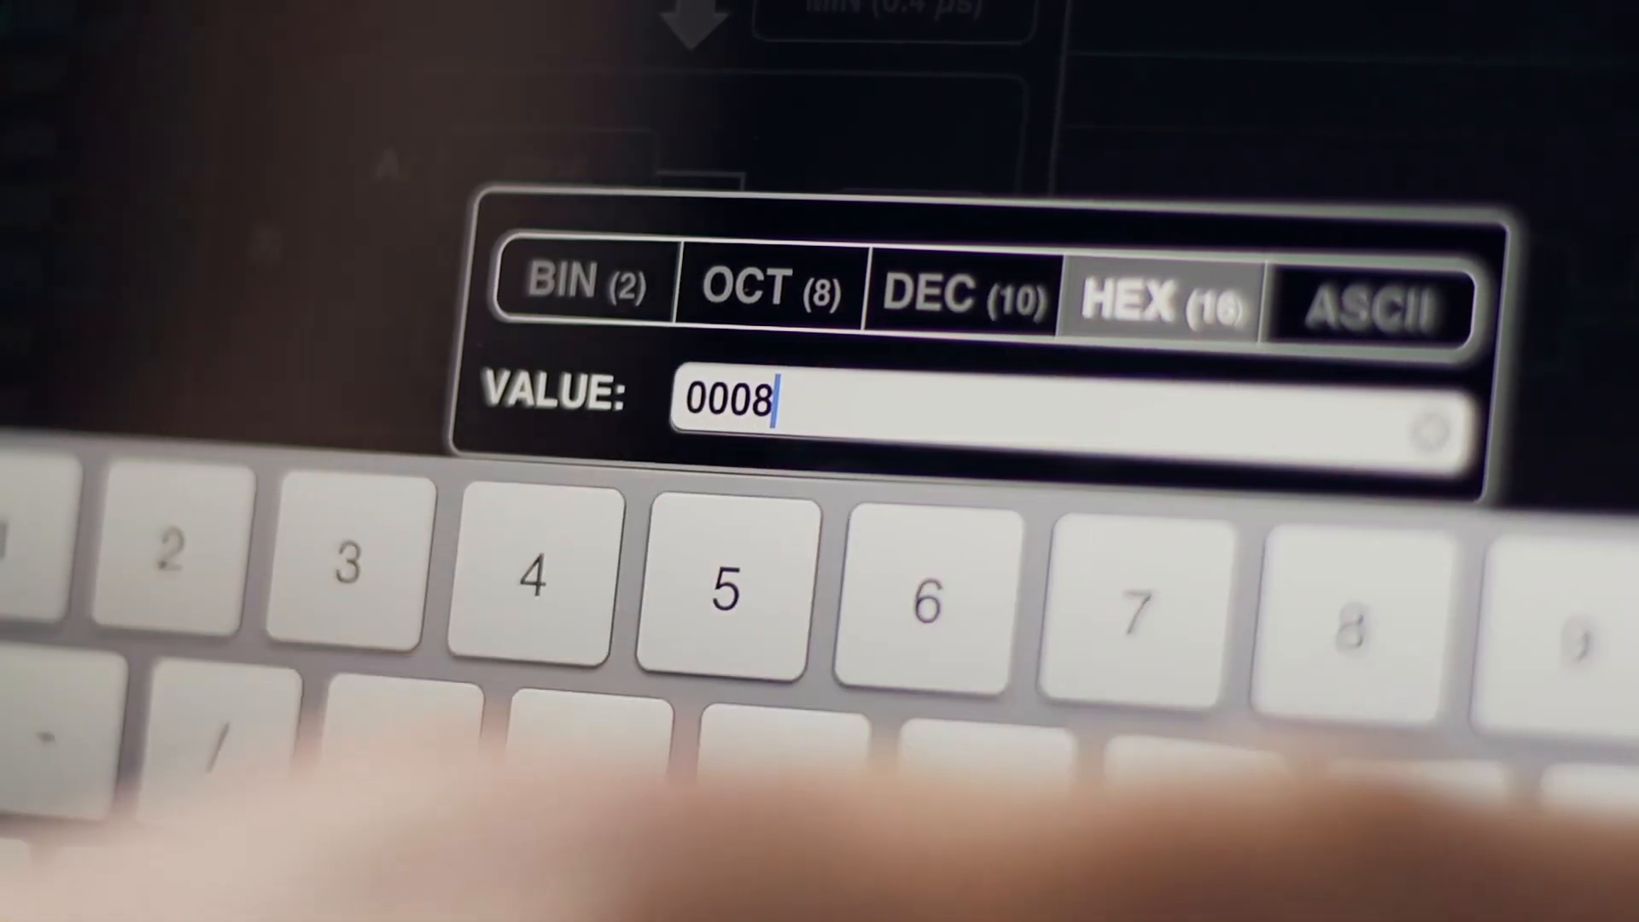